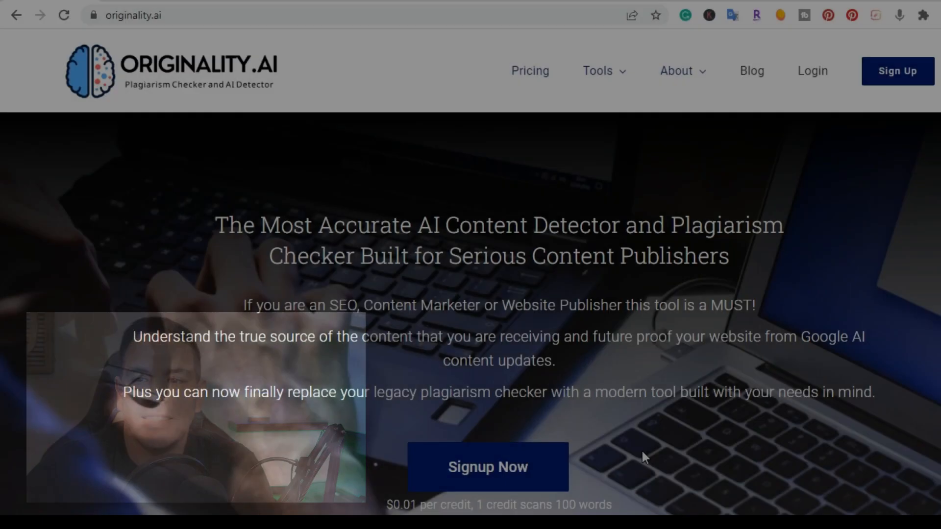
- Start a new empty content scan with AI detection and plagiarism checking enabled
click(488, 467)
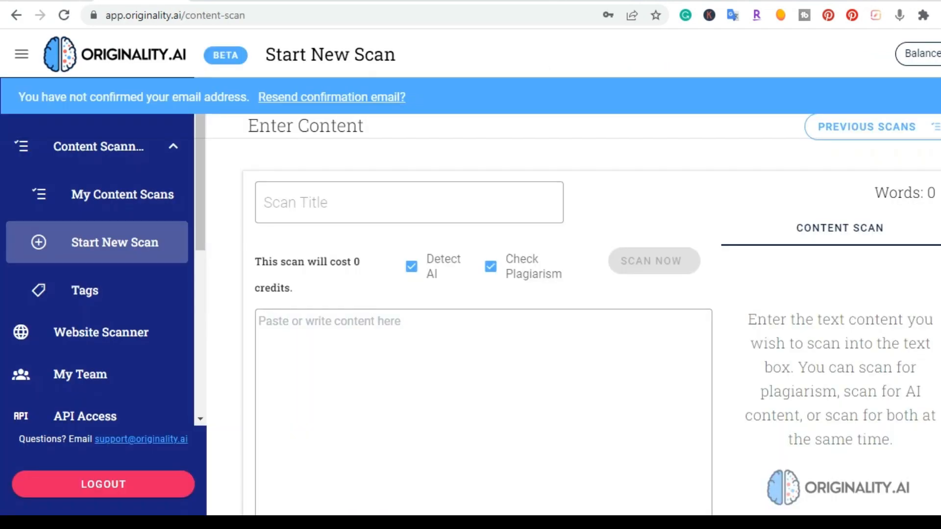
mouse_move(152, 82)
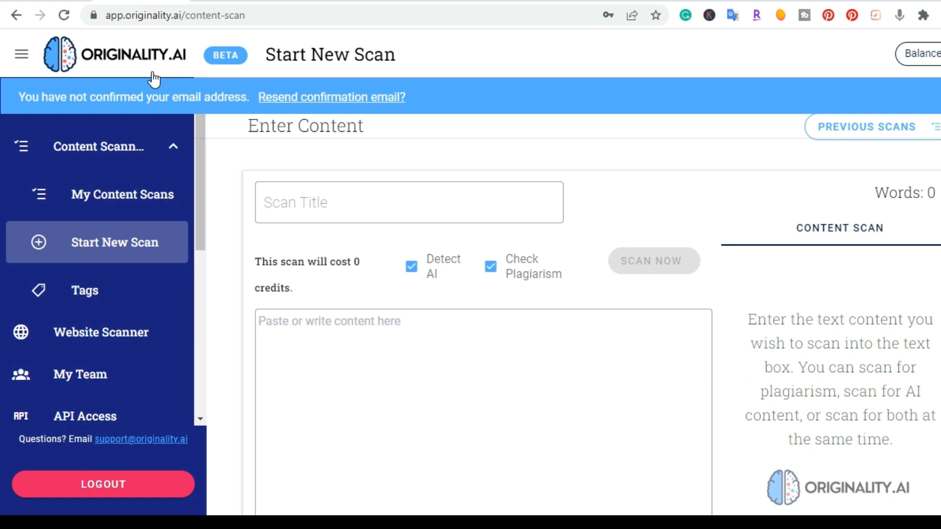
mouse_move(341, 147)
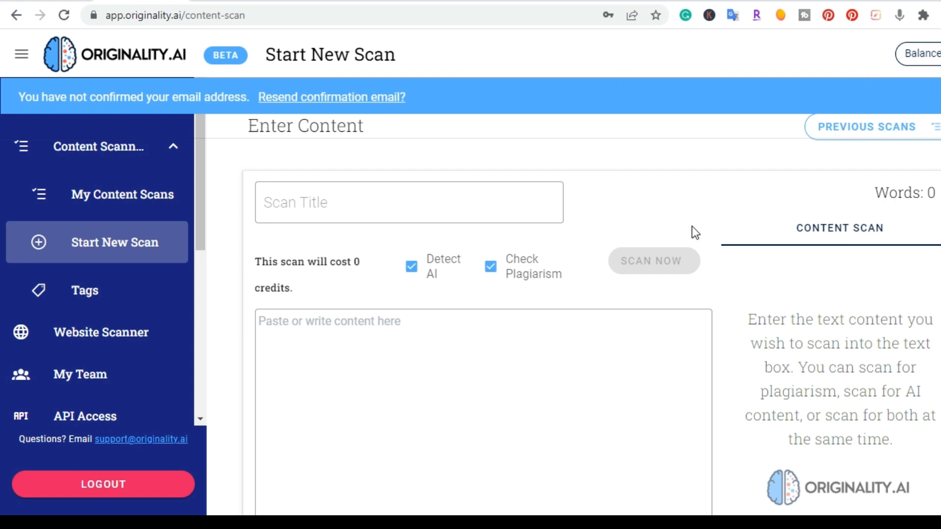
mouse_move(590, 289)
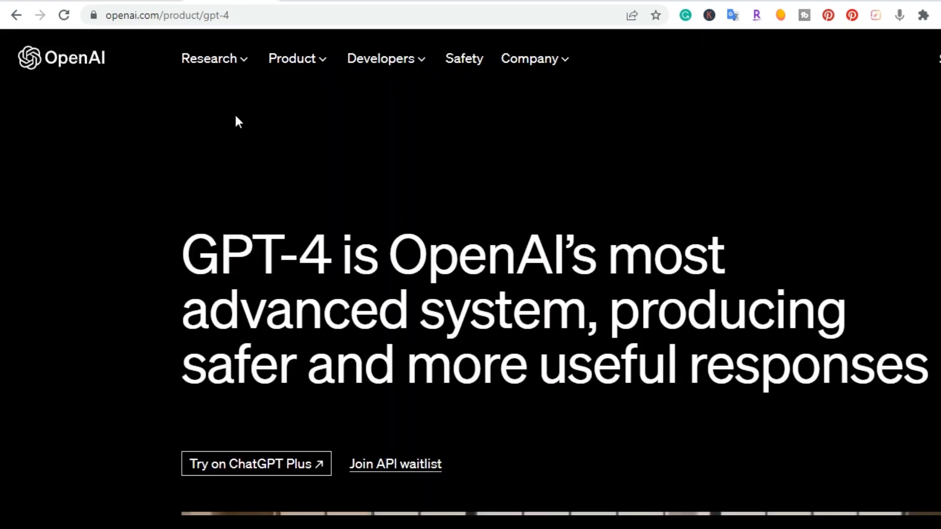
mouse_move(277, 190)
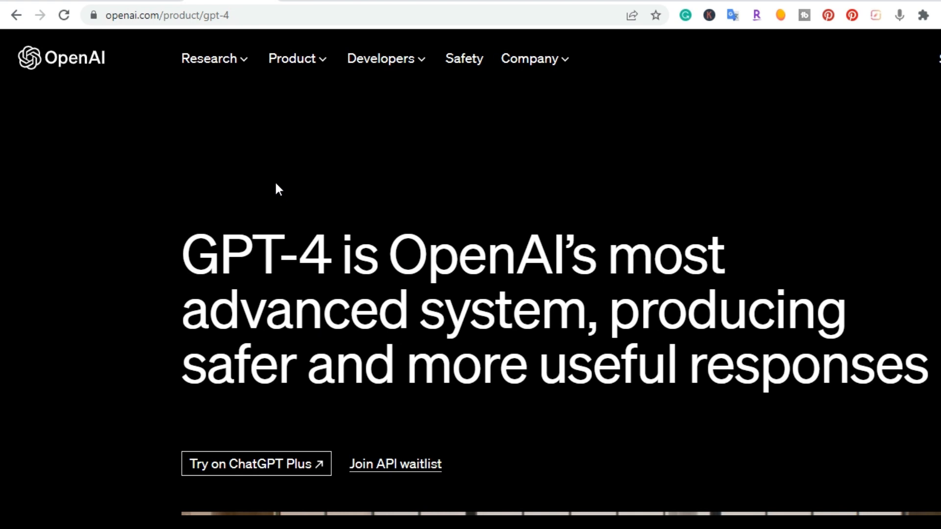
mouse_move(306, 254)
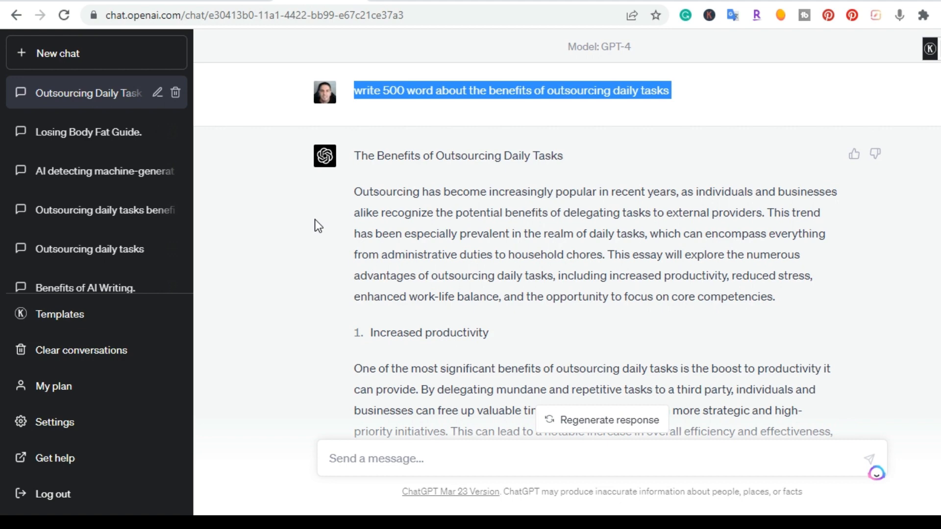
mouse_move(319, 201)
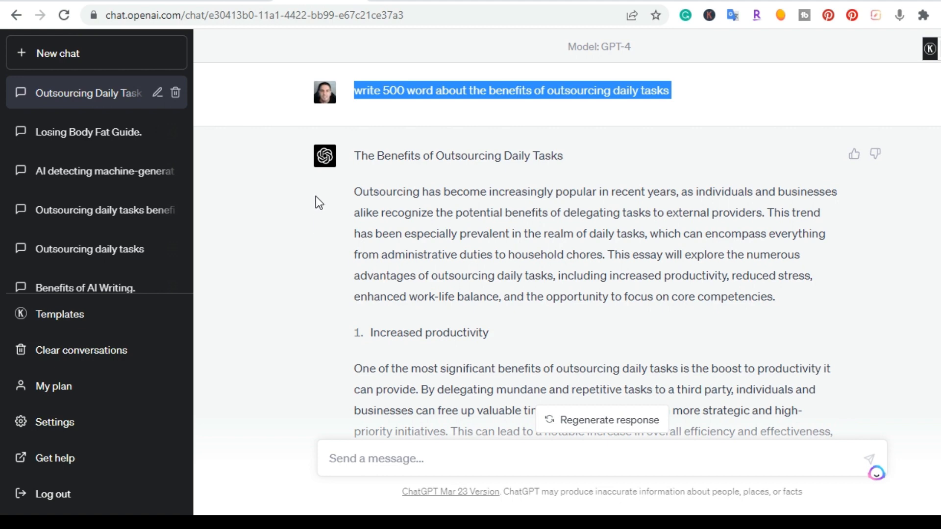
mouse_move(601, 233)
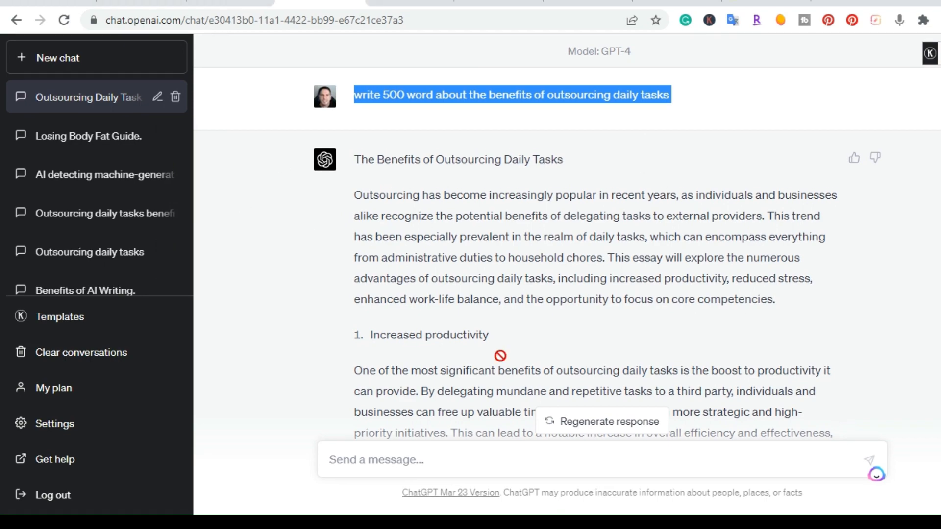
- Scroll through the GPT-4 essay on the benefits of outsourcing daily tasks
scroll(down, 3)
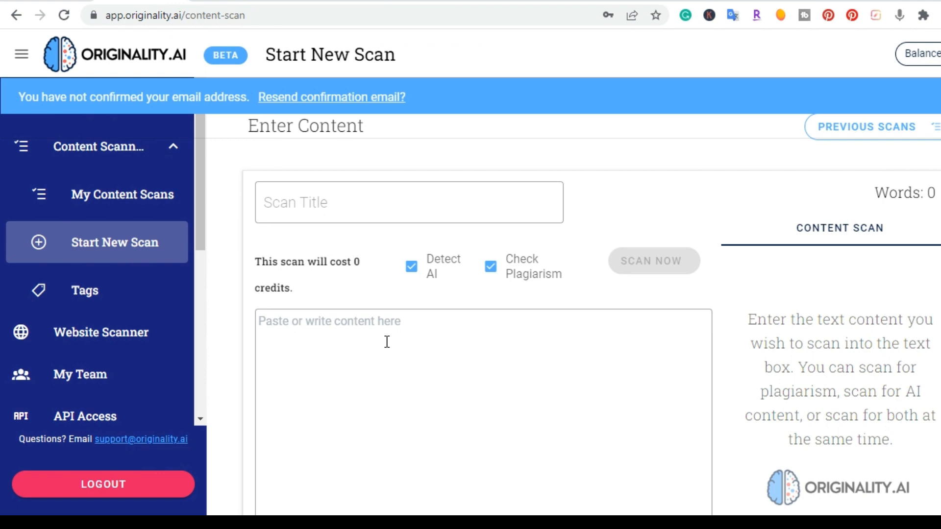
- Paste the 562-word ChatGPT outsourcing essay and scan it: 0% Original, 100% AI
right_click(386, 343)
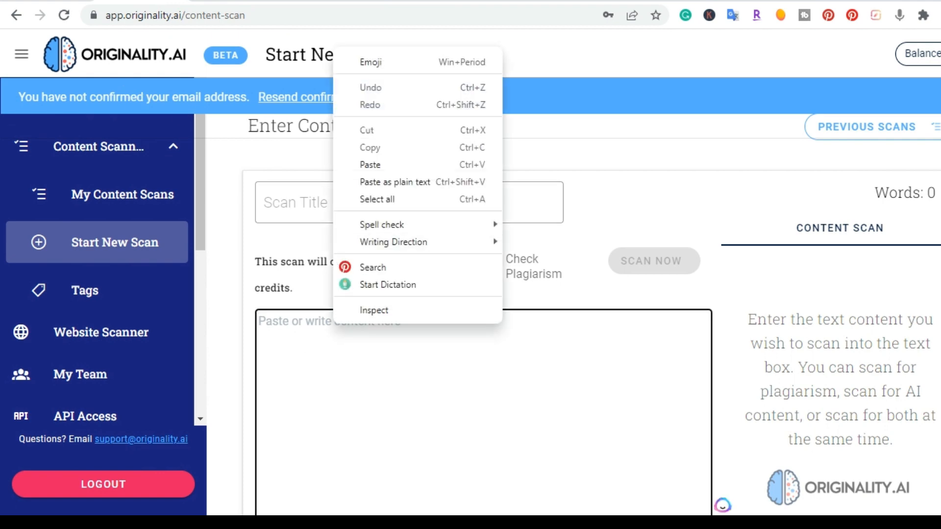
click(369, 165)
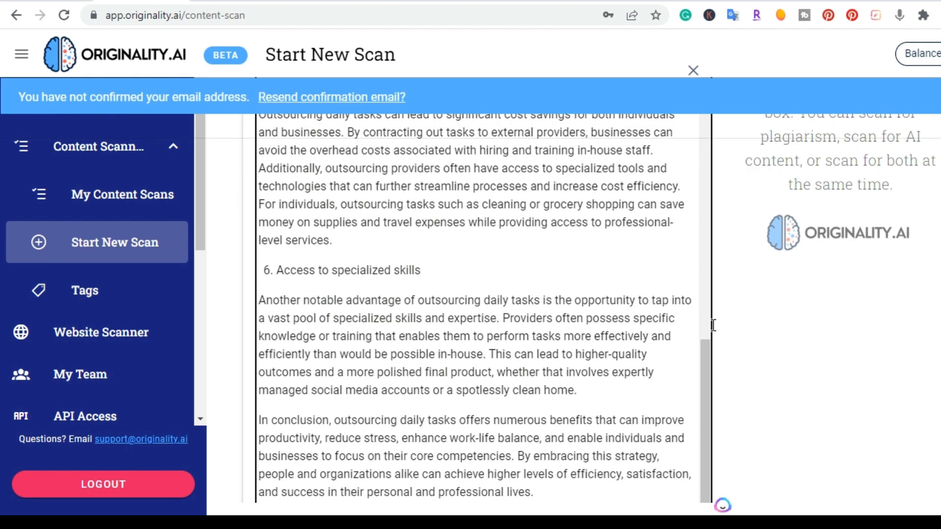
click(644, 243)
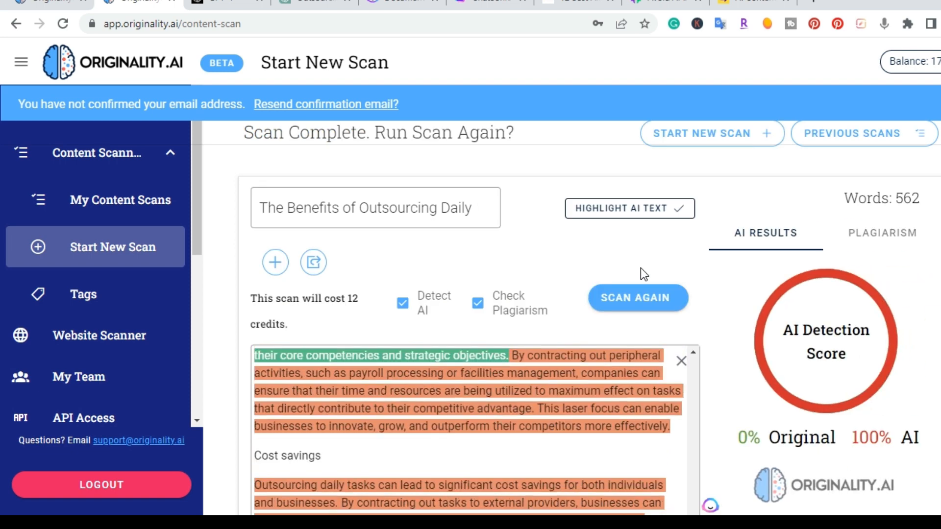
mouse_move(656, 291)
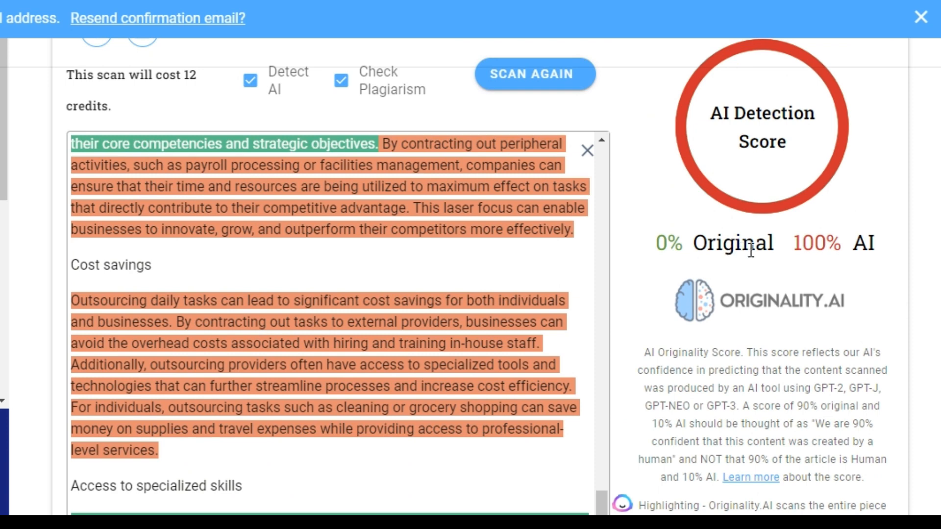
mouse_move(789, 480)
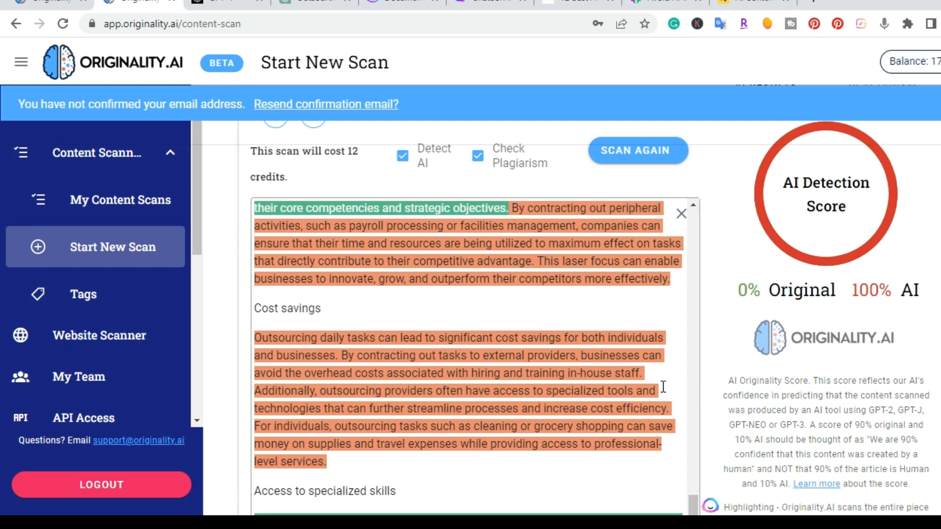
mouse_move(553, 335)
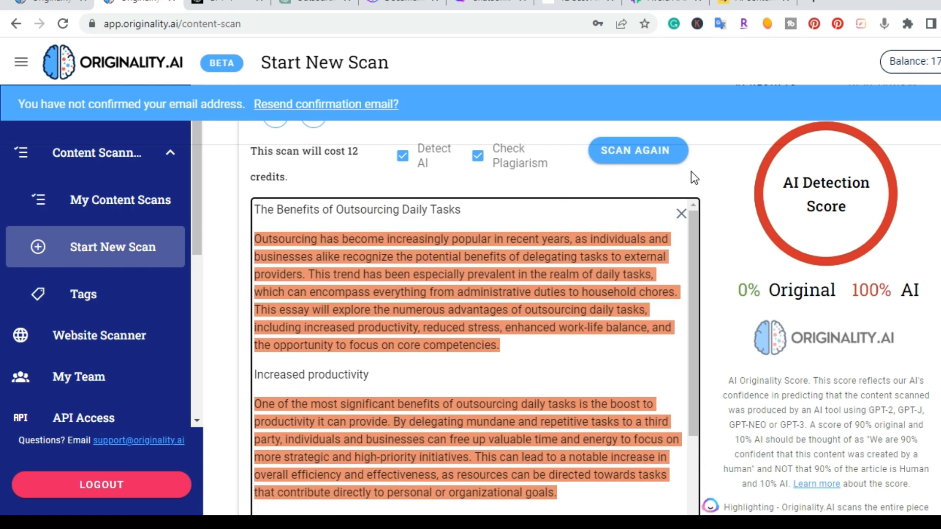
mouse_move(394, 47)
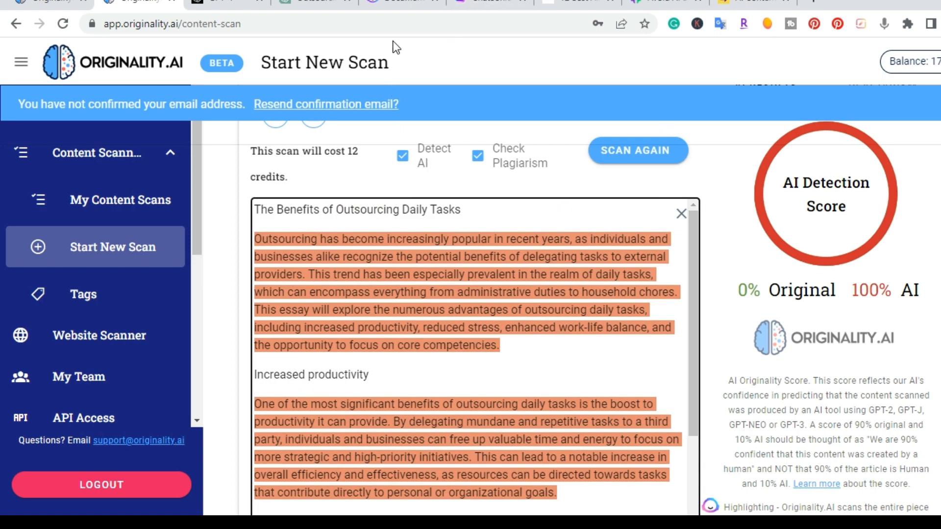
- Switch to the Jasper outsourcing document and copy its 488-word article text
click(399, 4)
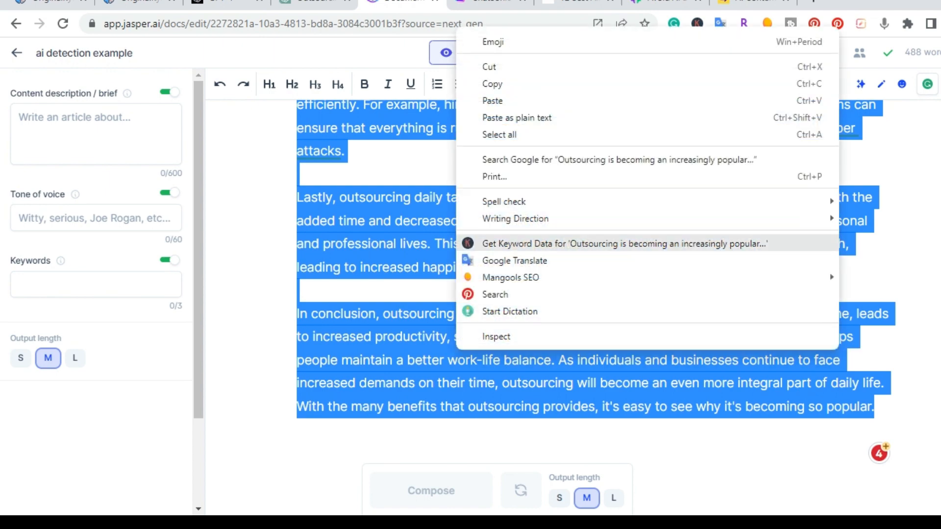
click(261, 318)
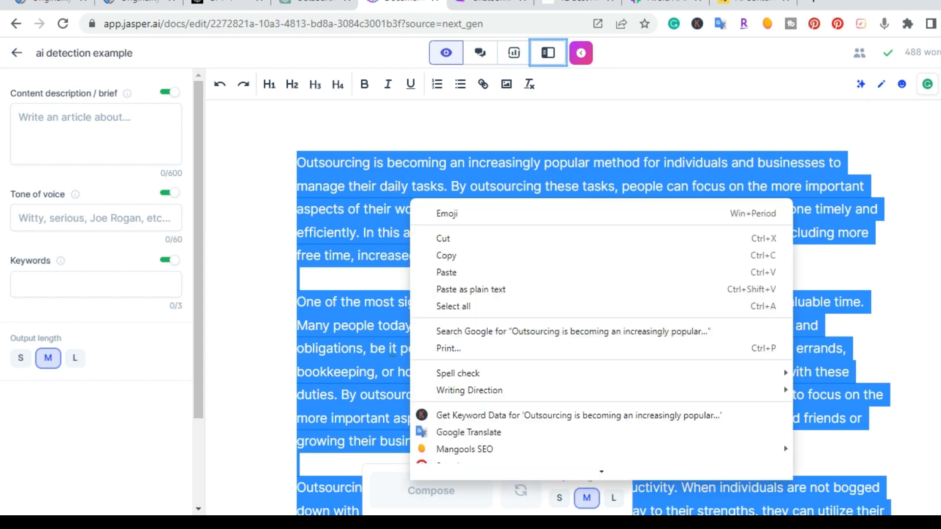
mouse_move(446, 255)
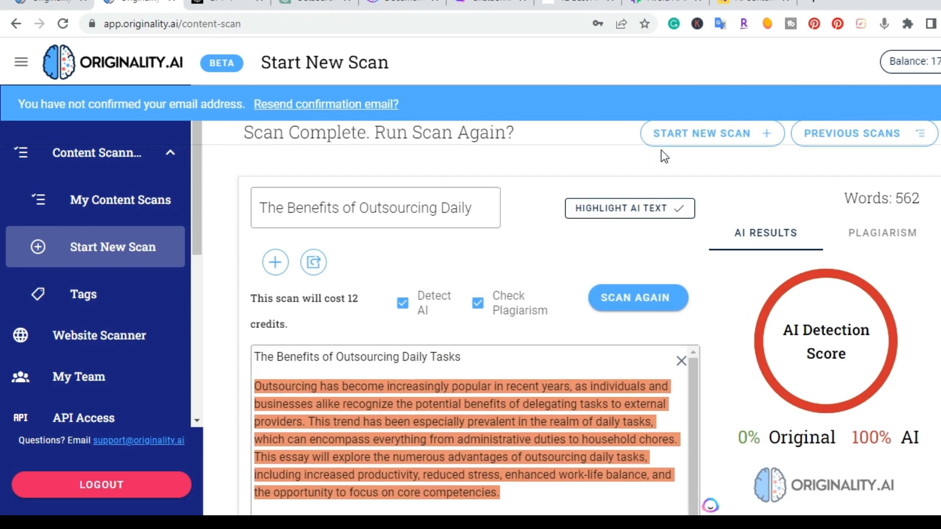
- Paste the Jasper article into a fresh scan and run it: 482 words, 100% AI
click(711, 133)
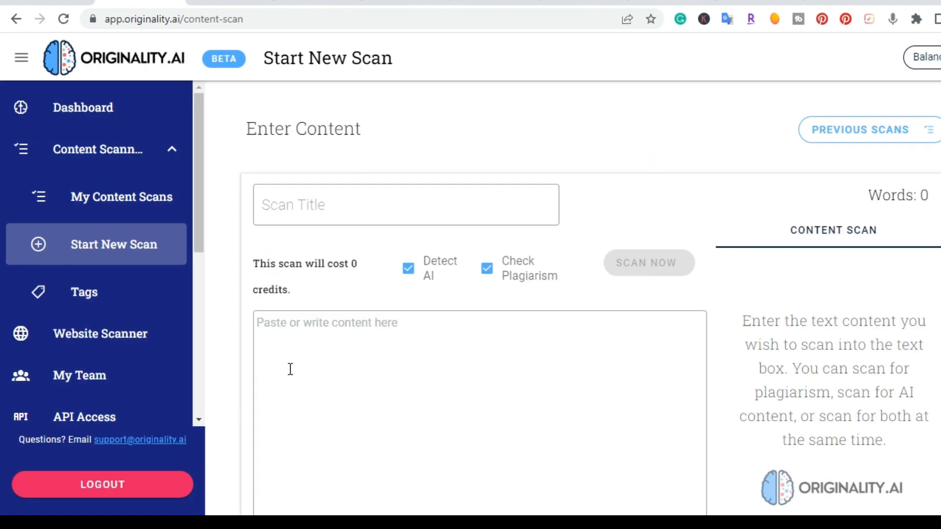
right_click(290, 370)
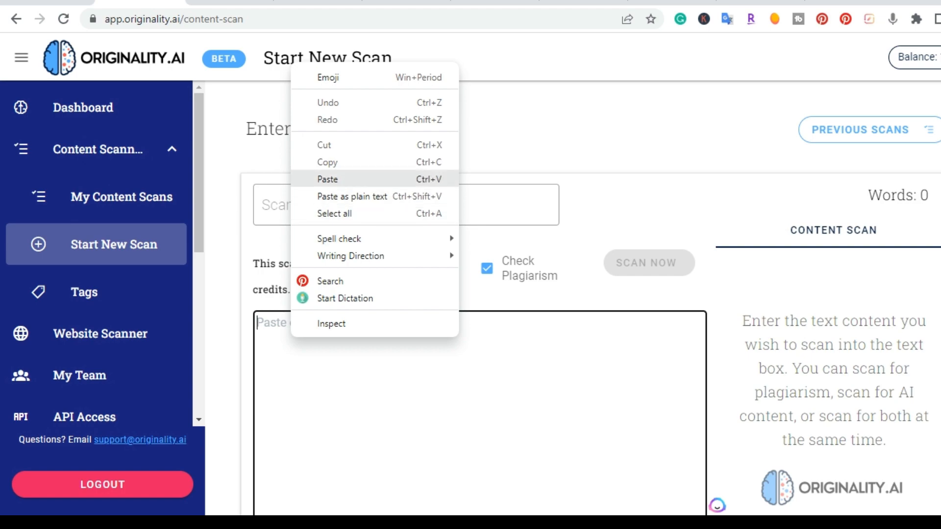
click(328, 178)
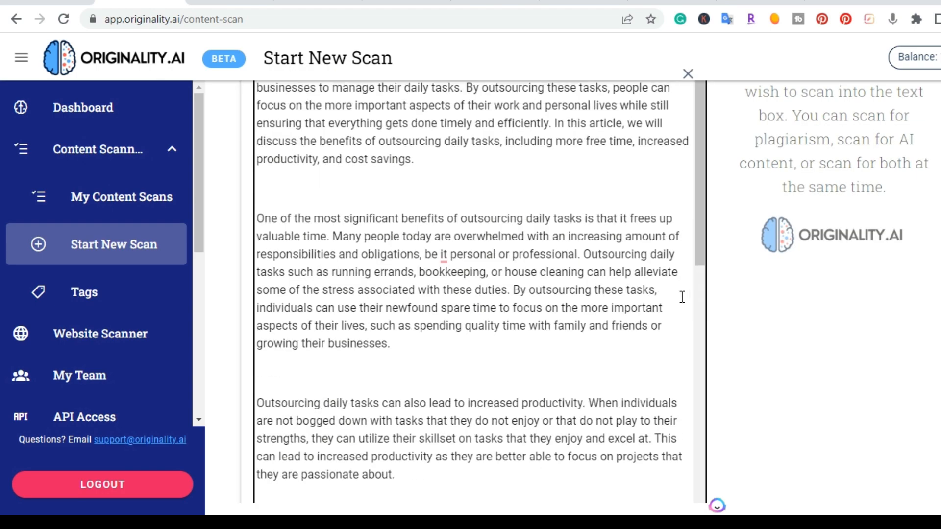
click(640, 245)
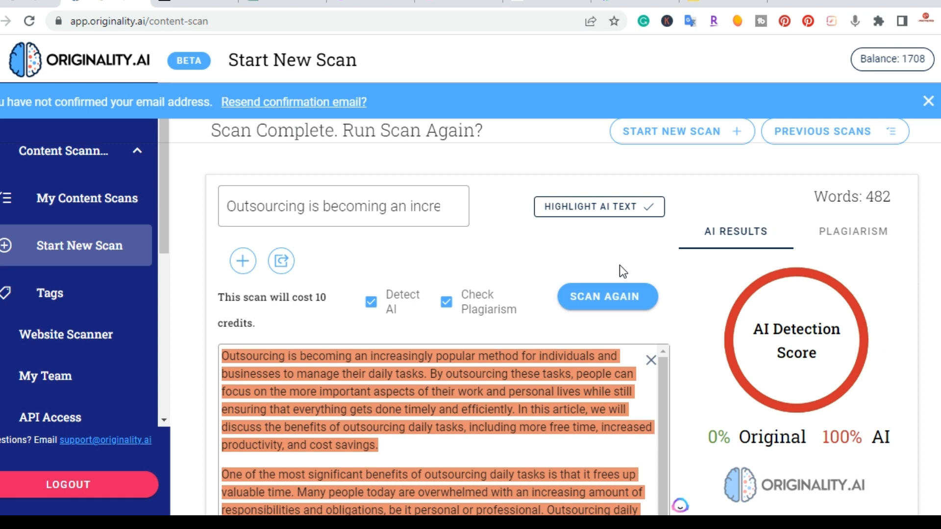
mouse_move(719, 362)
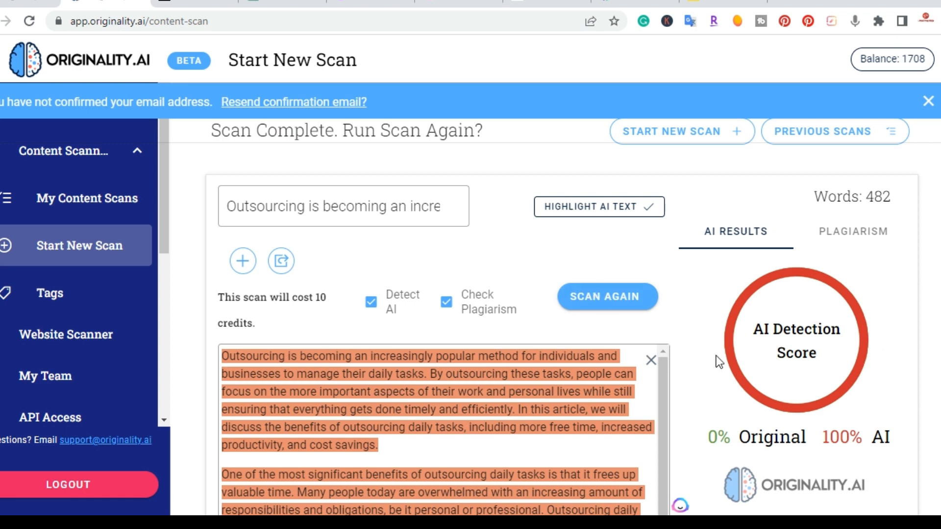
scroll(down, 3)
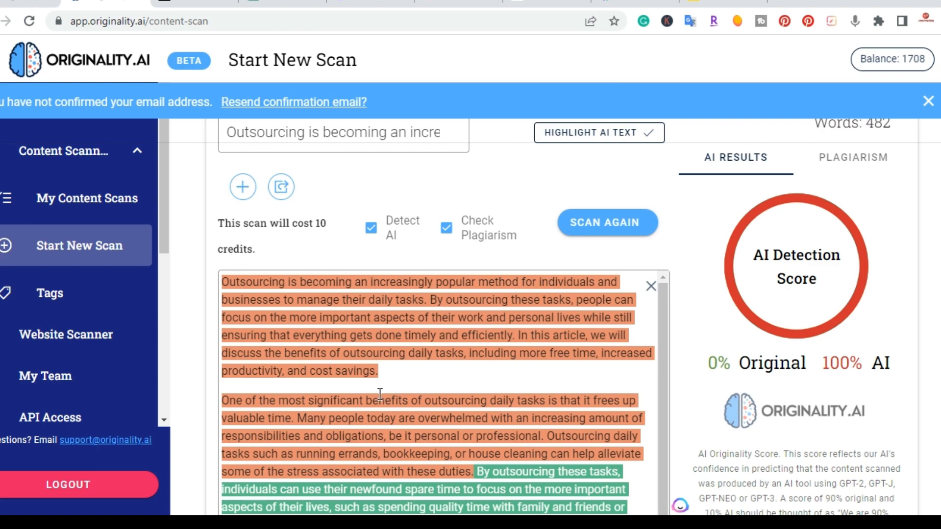
mouse_move(778, 338)
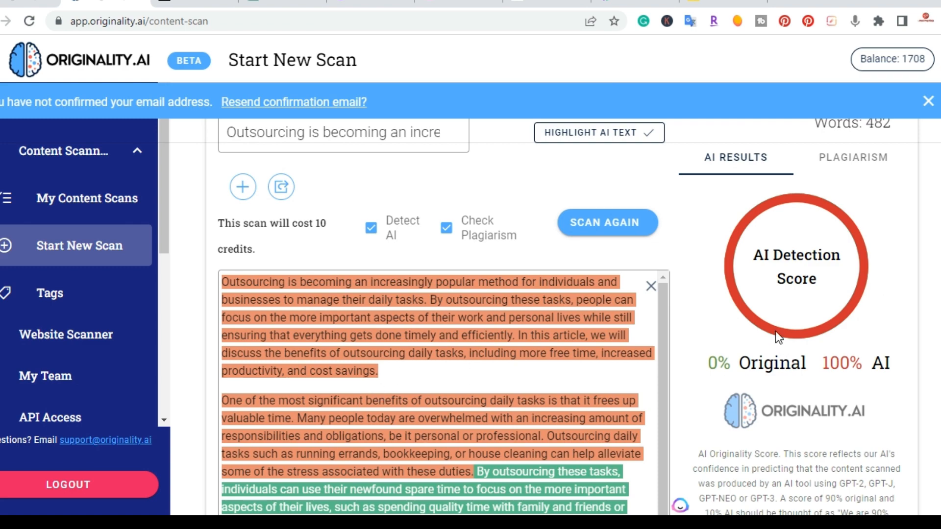
scroll(down, 3)
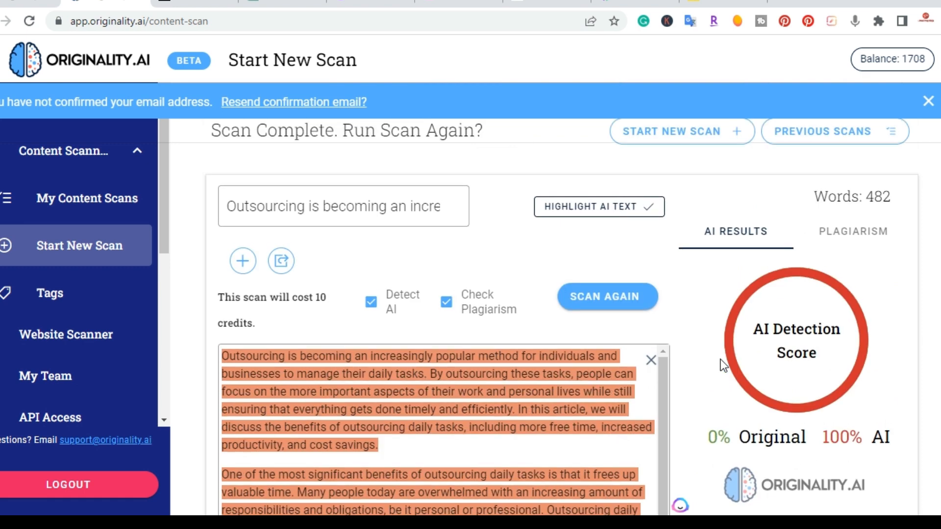
- Check the Plagiarism result (0% plagiarized), then return to the 100% AI score
click(852, 231)
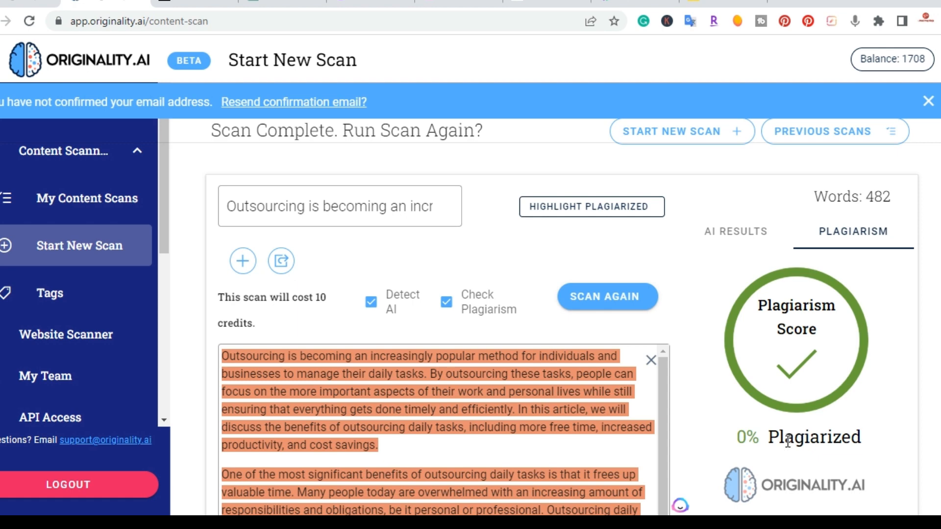
mouse_move(698, 364)
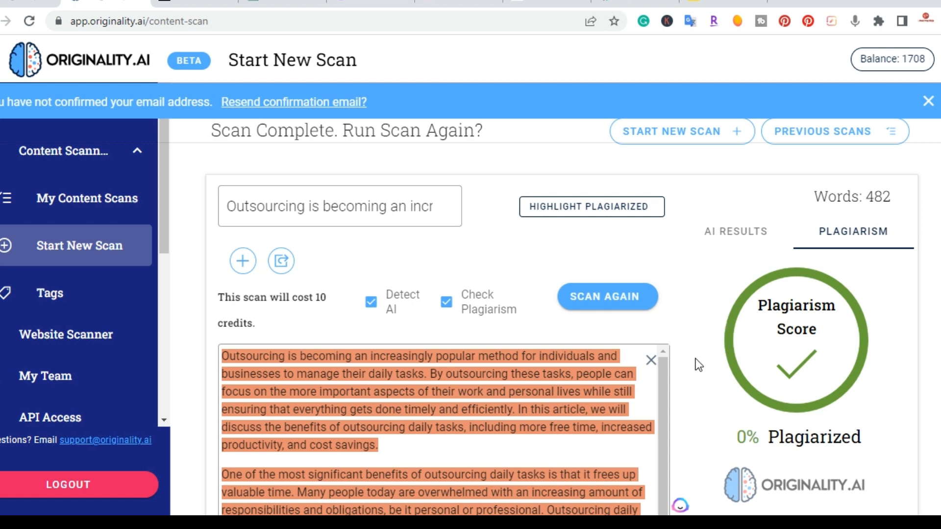
click(735, 232)
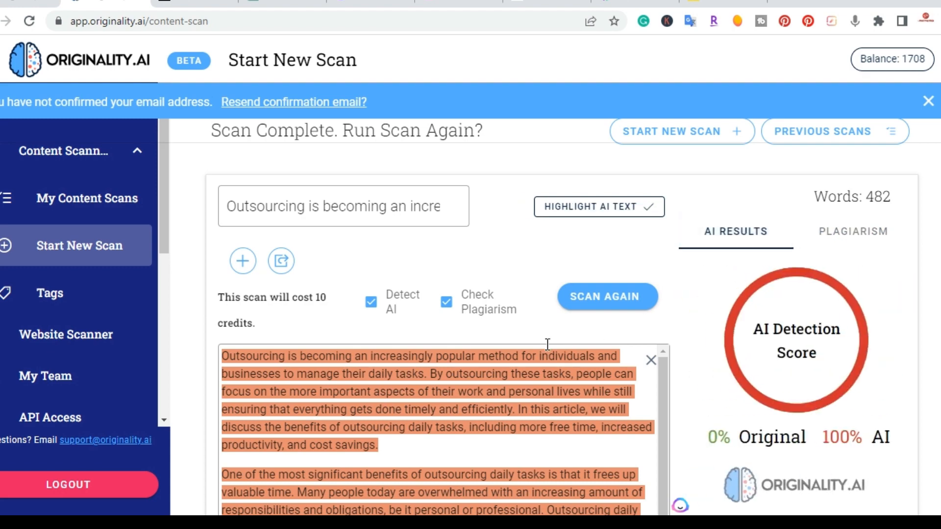
scroll(down, 3)
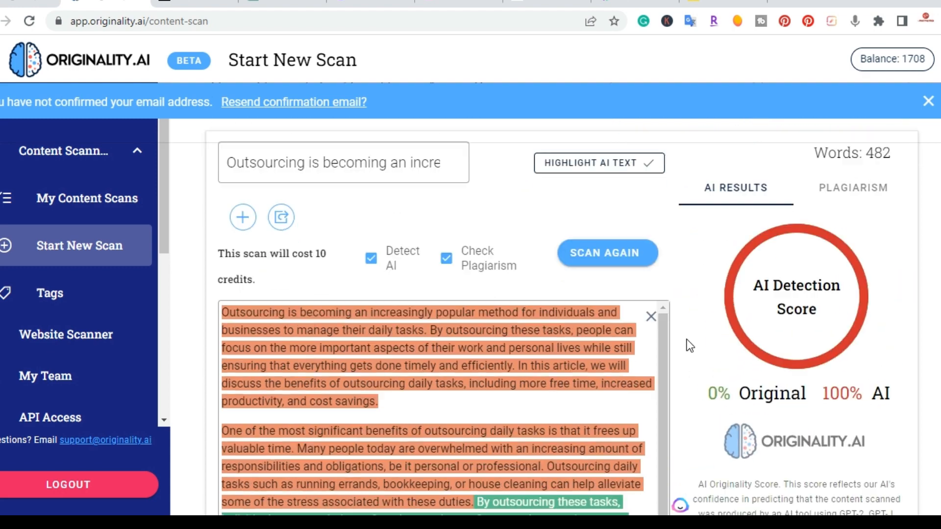
scroll(down, 3)
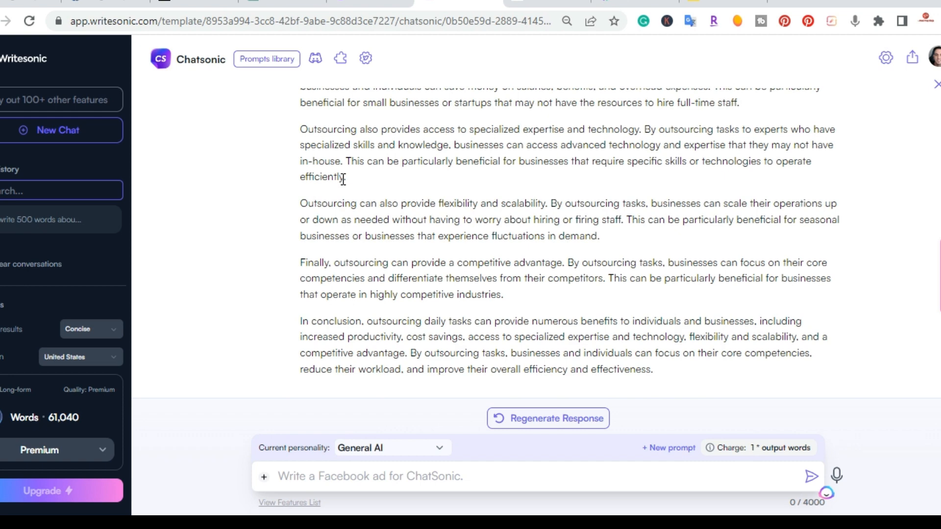
mouse_move(205, 116)
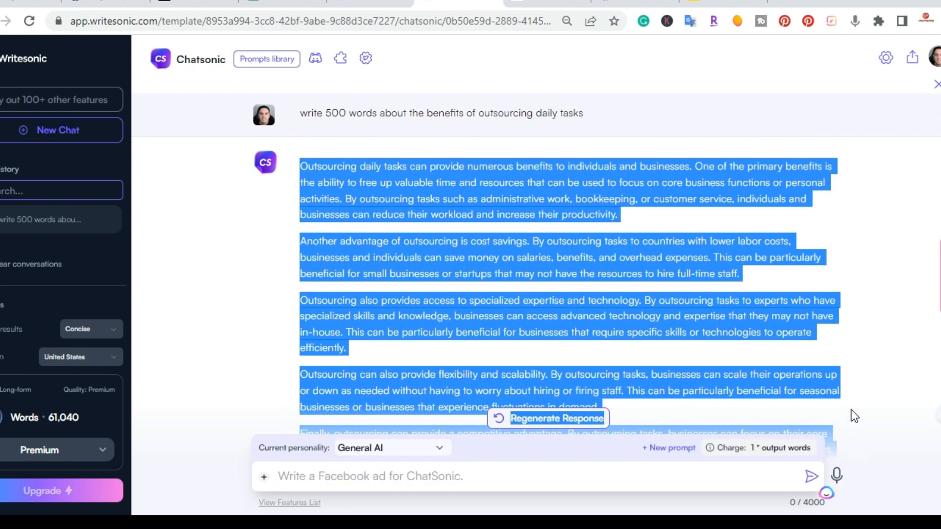
- Scroll through the Chatsonic response on the benefits of outsourcing daily tasks
scroll(down, 3)
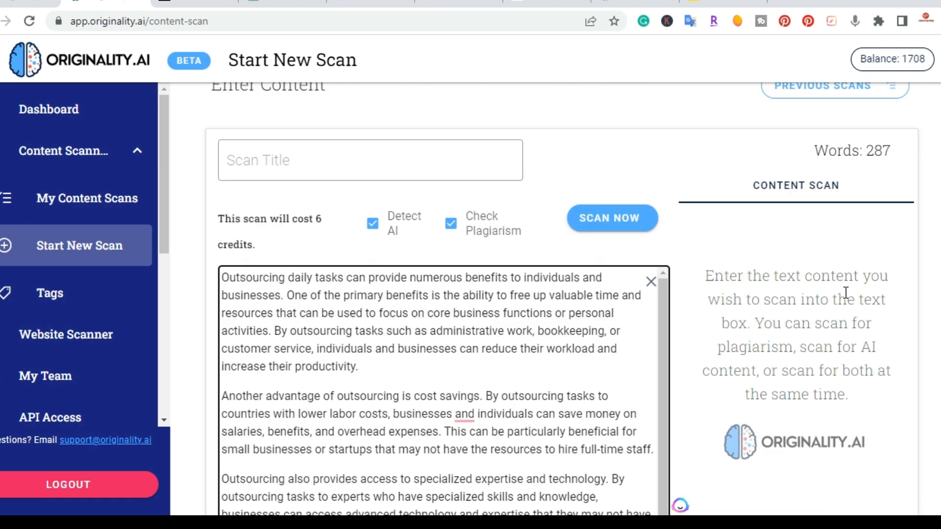
- Scan the 287-word Chatsonic text (100% AI, 0% plagiarized), then move to the Meal Prep Ninja article
click(611, 217)
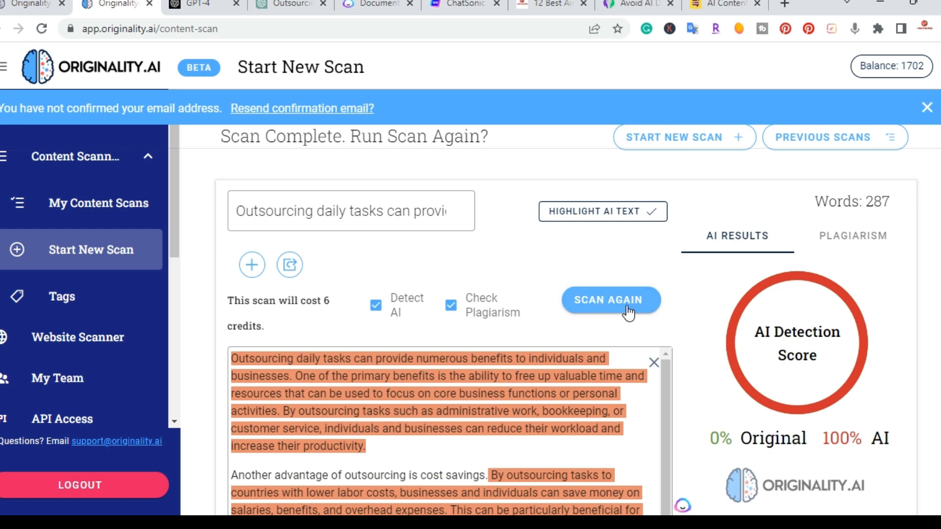
scroll(down, 3)
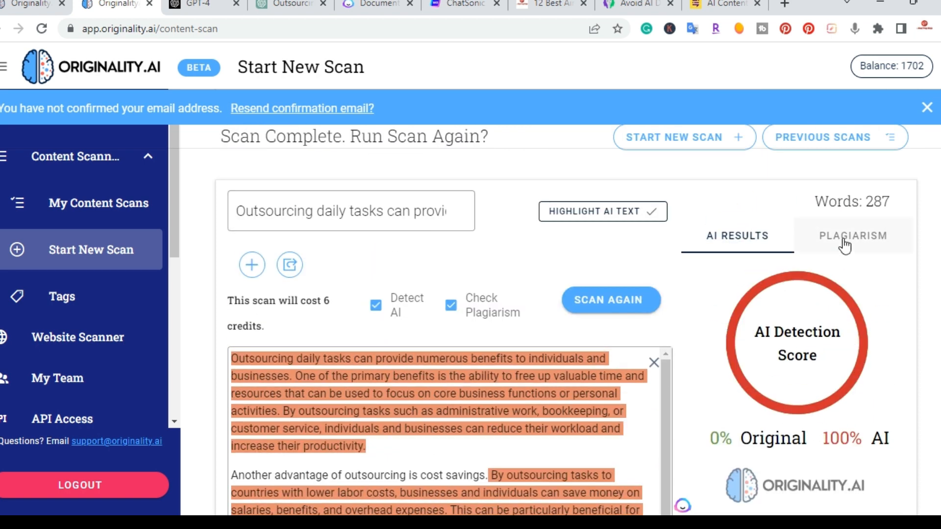
click(853, 235)
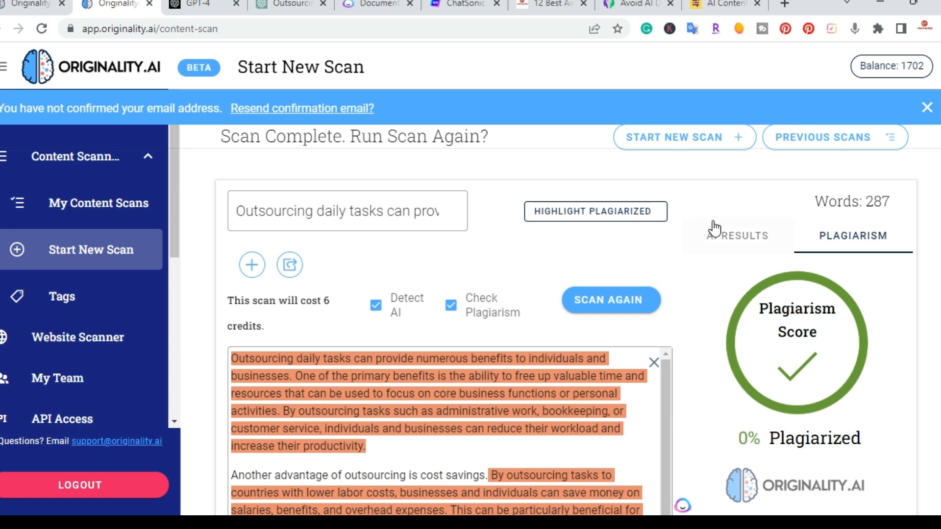
click(737, 235)
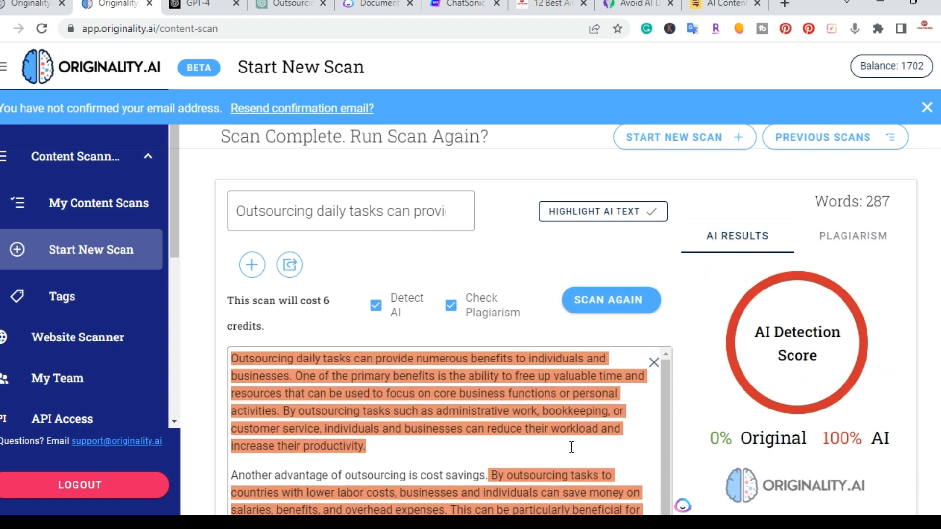
mouse_move(626, 394)
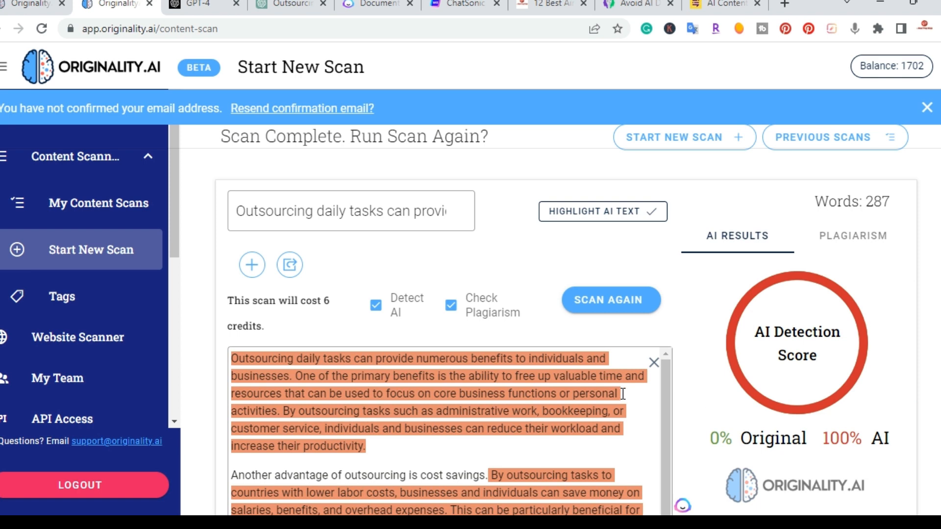
click(551, 4)
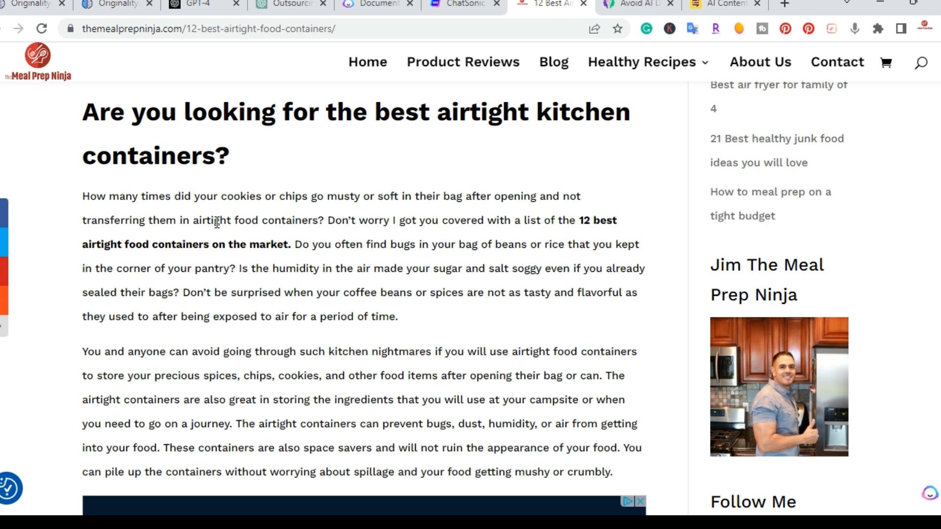
- Copy the airtight containers article's first two paragraphs and return to Originality.ai
scroll(down, 3)
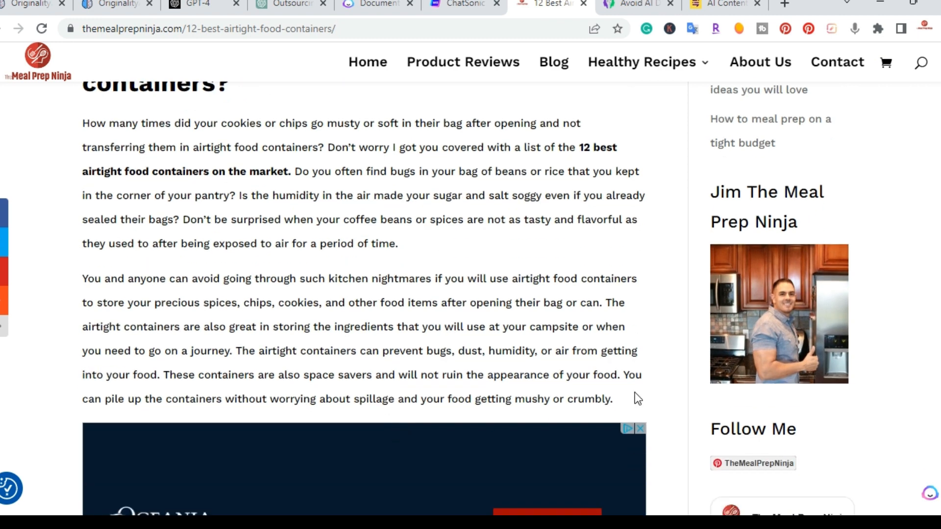
drag(139, 148, 611, 399)
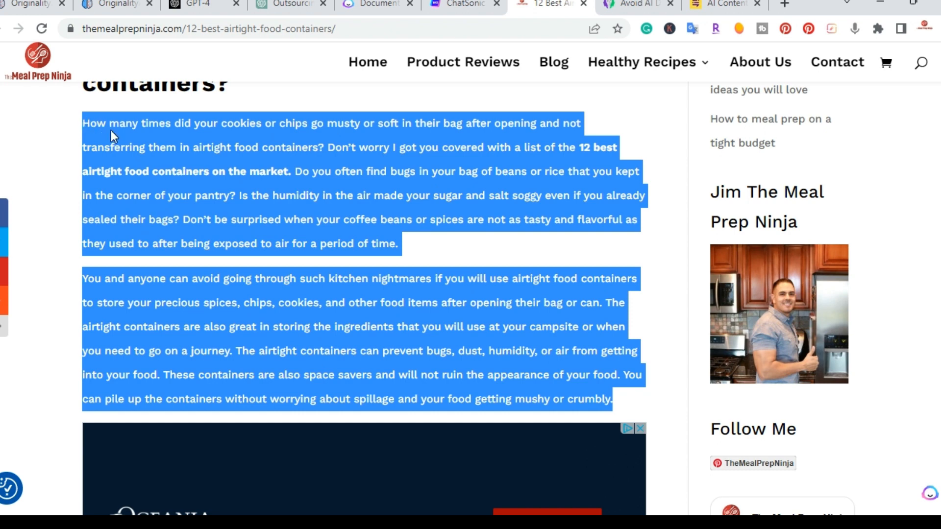
right_click(112, 135)
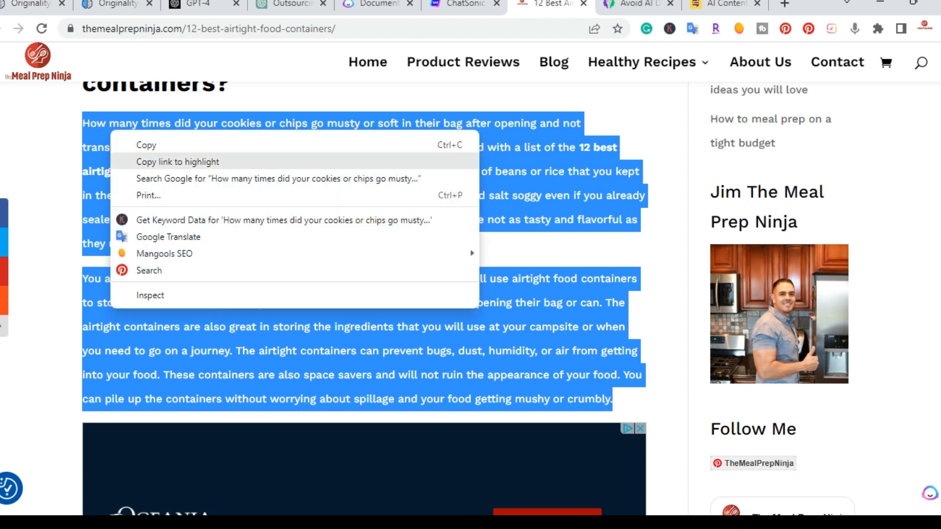
click(535, 189)
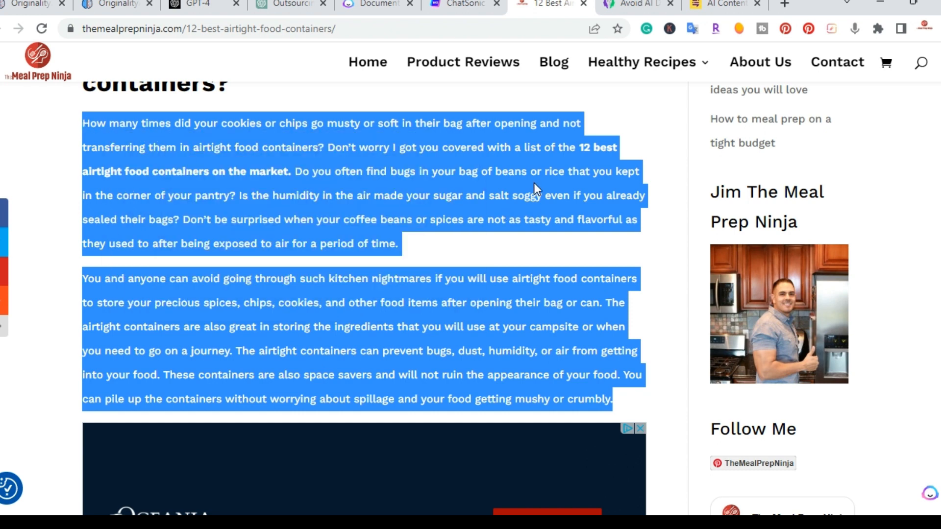
click(112, 4)
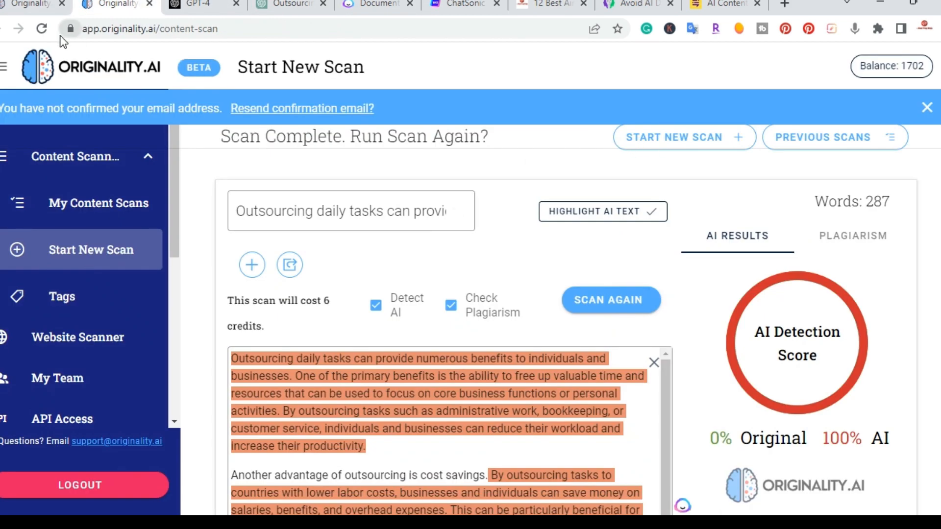
- Paste the 219-word blog excerpt into a fresh scan and run it: 100% Original, 0% AI
click(684, 137)
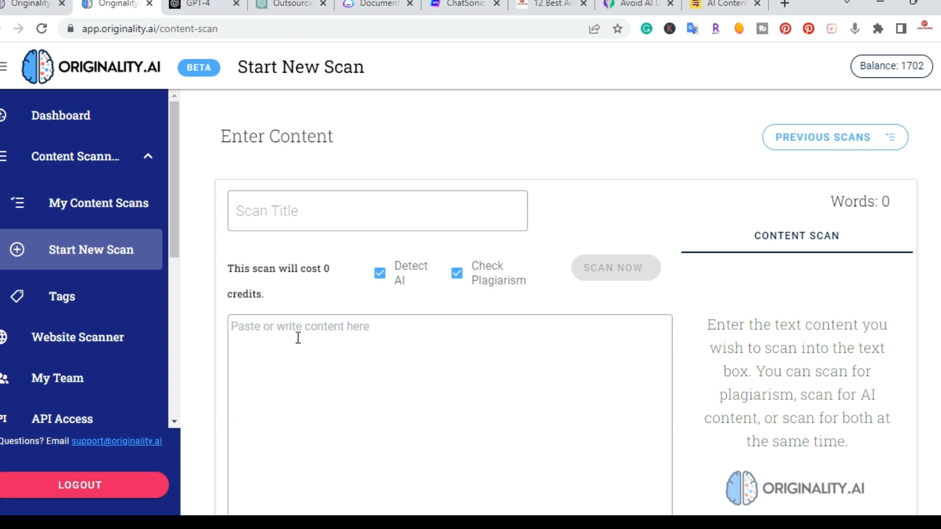
right_click(298, 338)
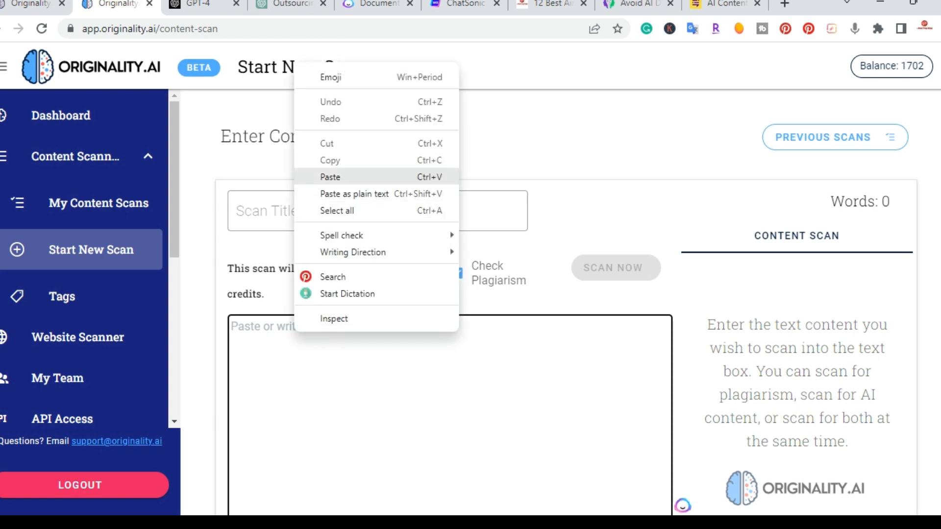
click(330, 177)
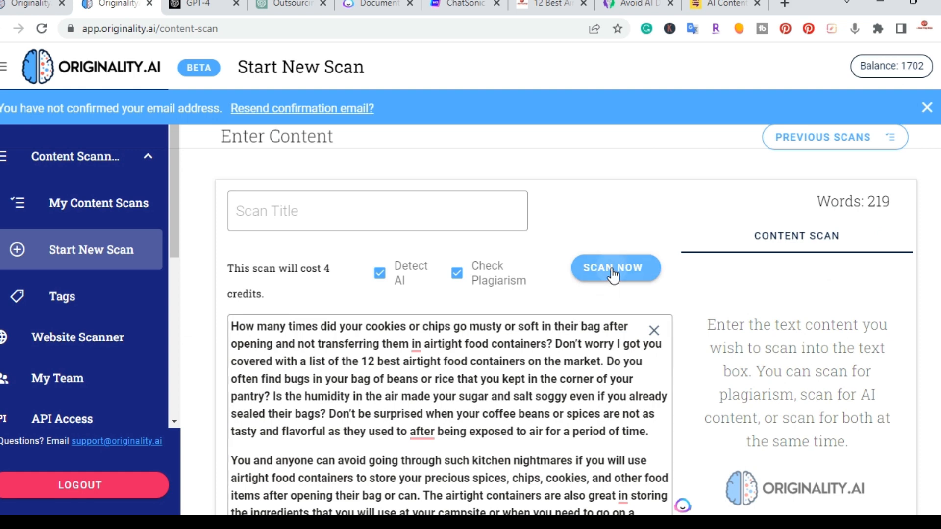
click(615, 267)
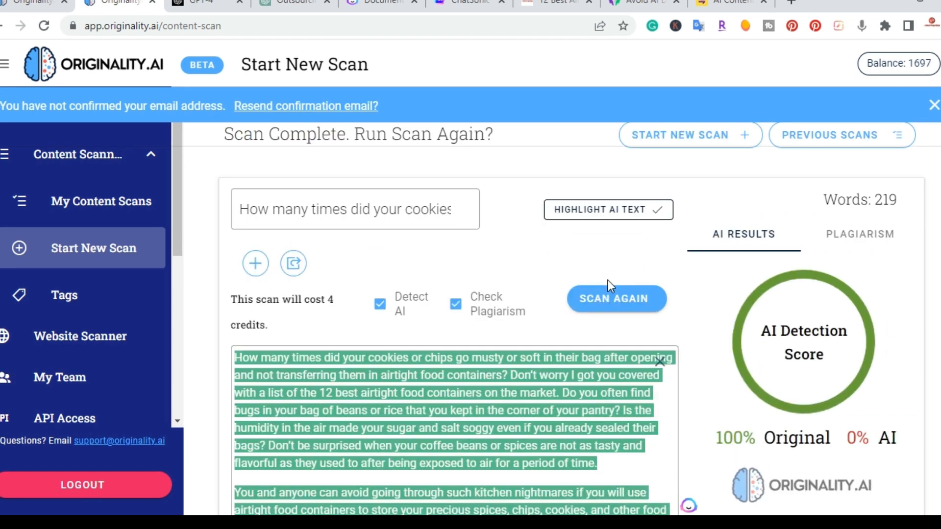
- View the blog excerpt's Plagiarism result showing 100% Plagiarized with highlighted passages
scroll(down, 3)
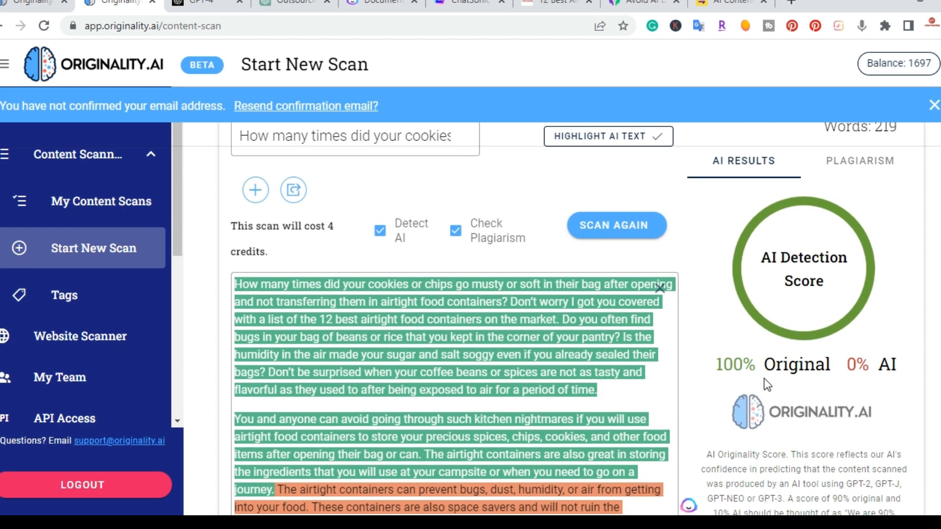
mouse_move(697, 389)
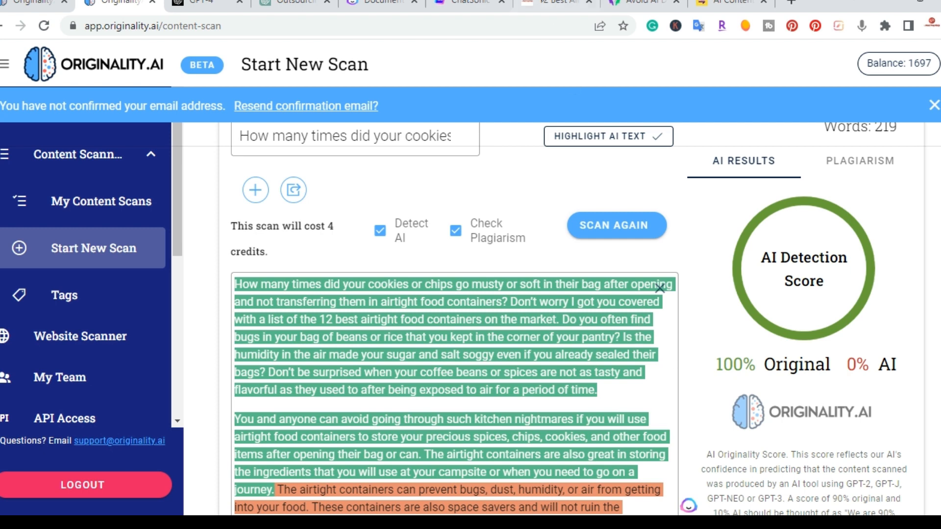
mouse_move(491, 348)
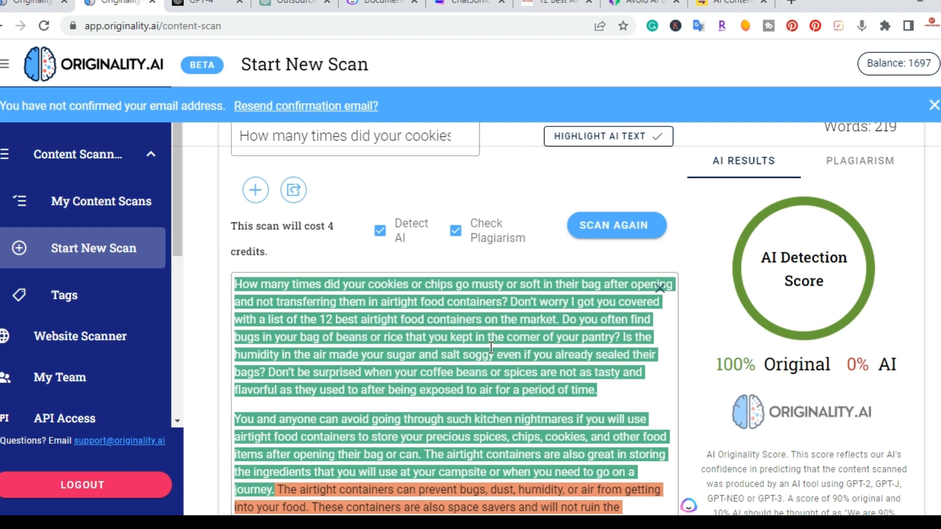
mouse_move(755, 419)
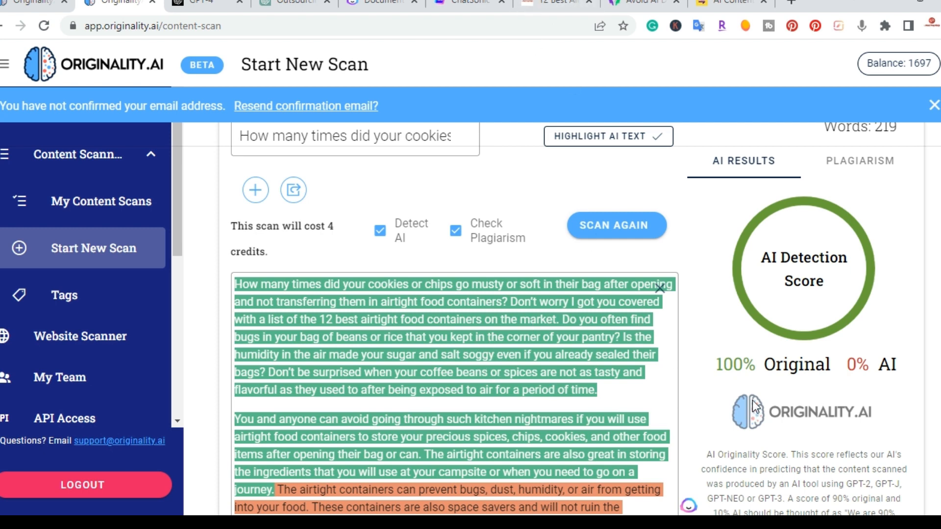
click(860, 160)
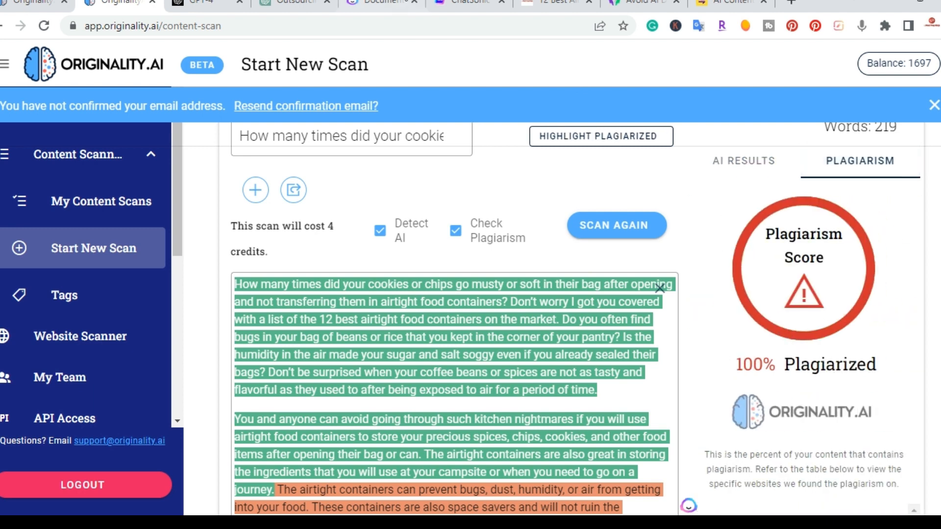
mouse_move(530, 21)
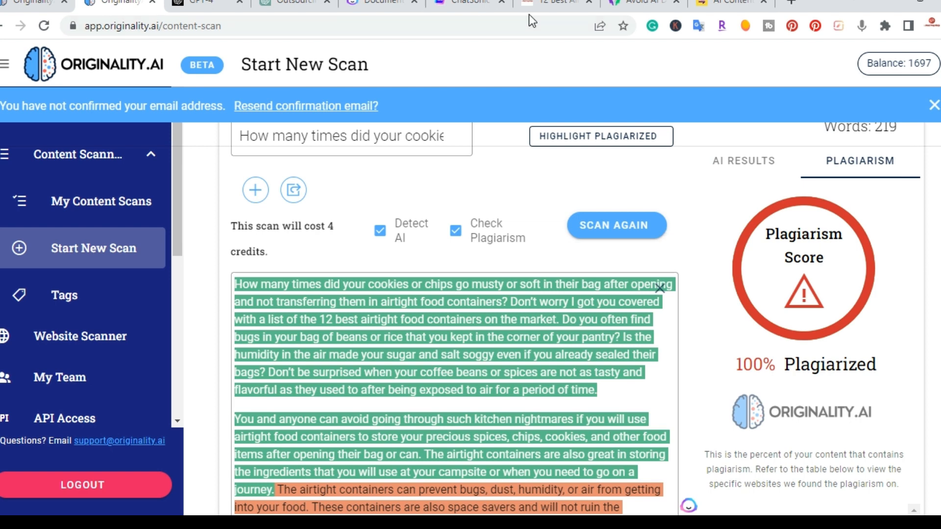
mouse_move(813, 329)
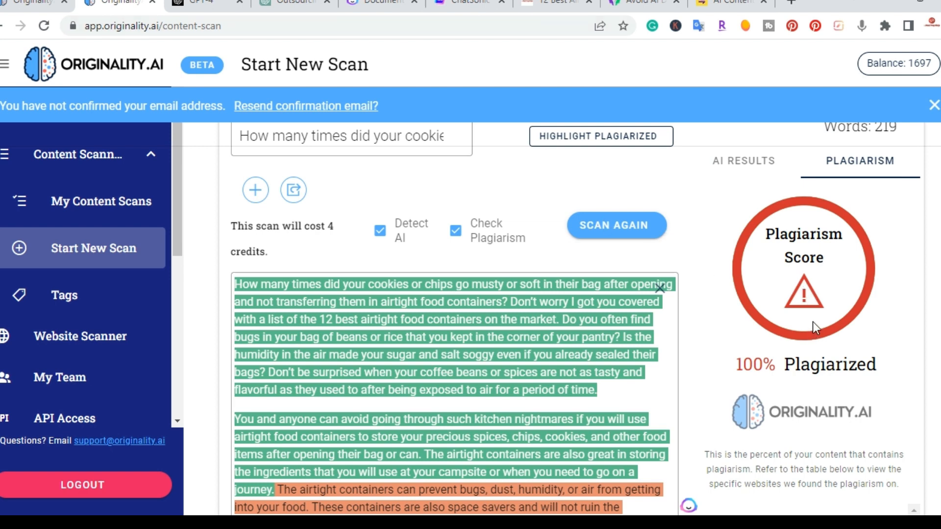
mouse_move(803, 386)
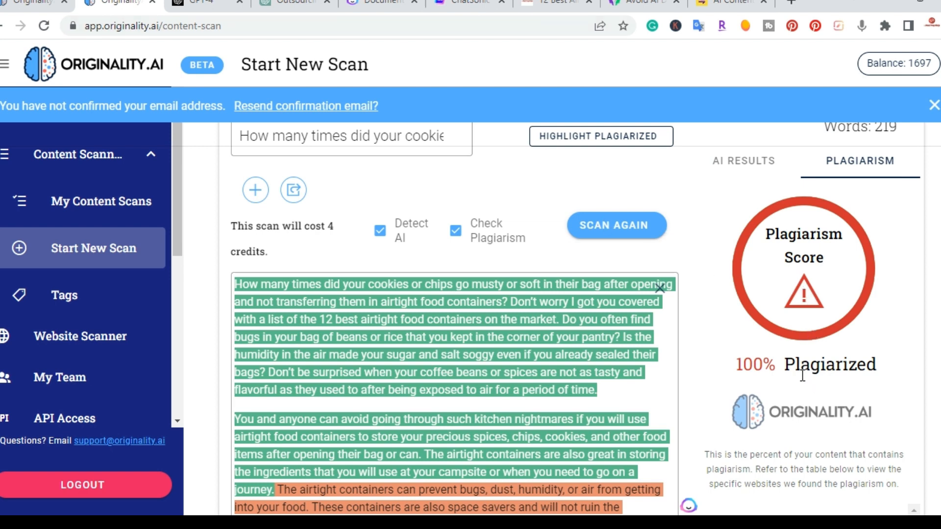
- Compare the Jasper outsourcing article with its WordAI humanized rewrite, scrolling through the rewrite
click(644, 2)
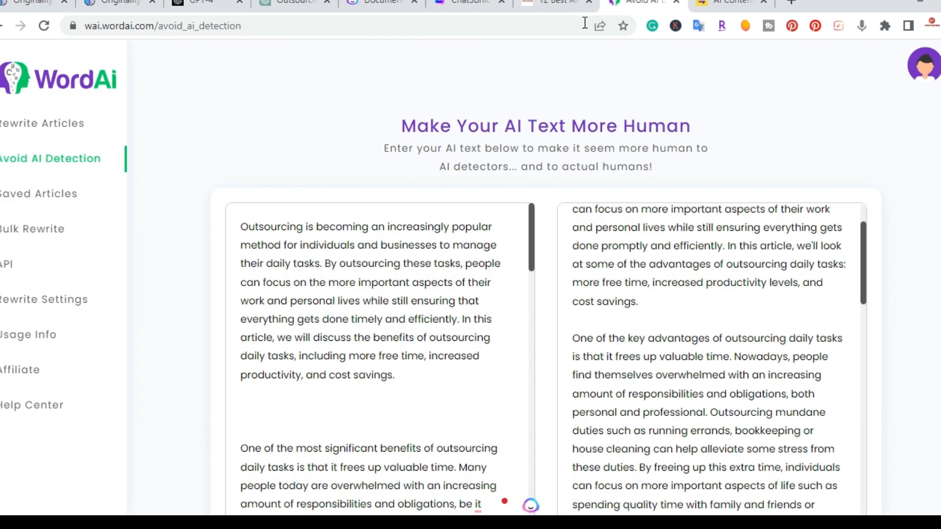
mouse_move(484, 132)
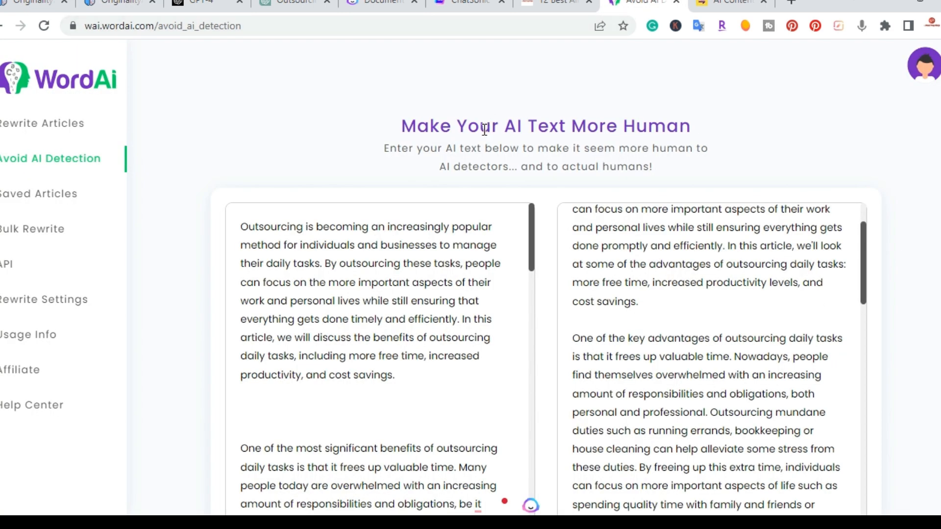
mouse_move(486, 114)
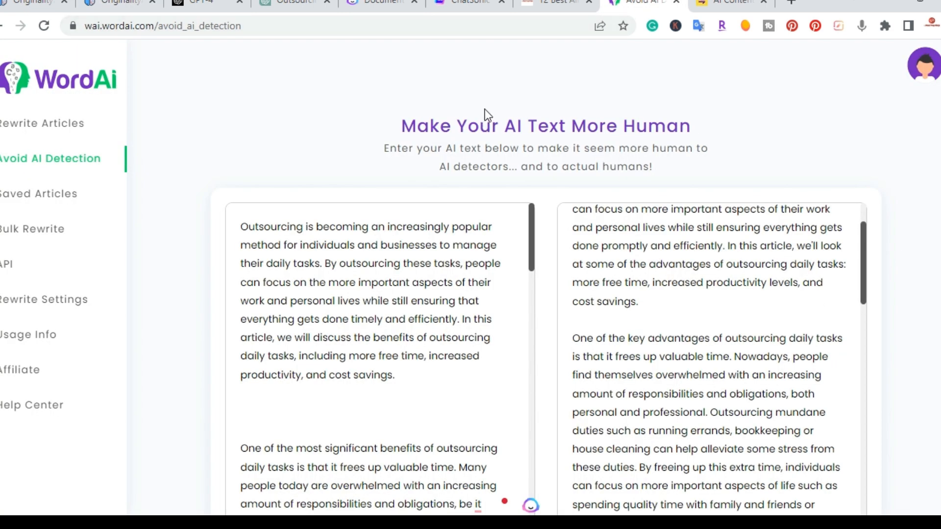
mouse_move(305, 207)
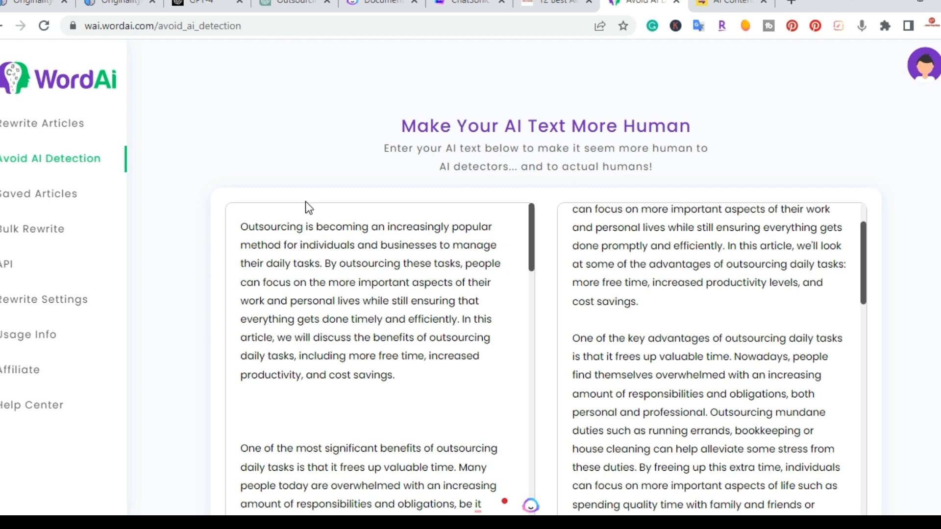
click(378, 2)
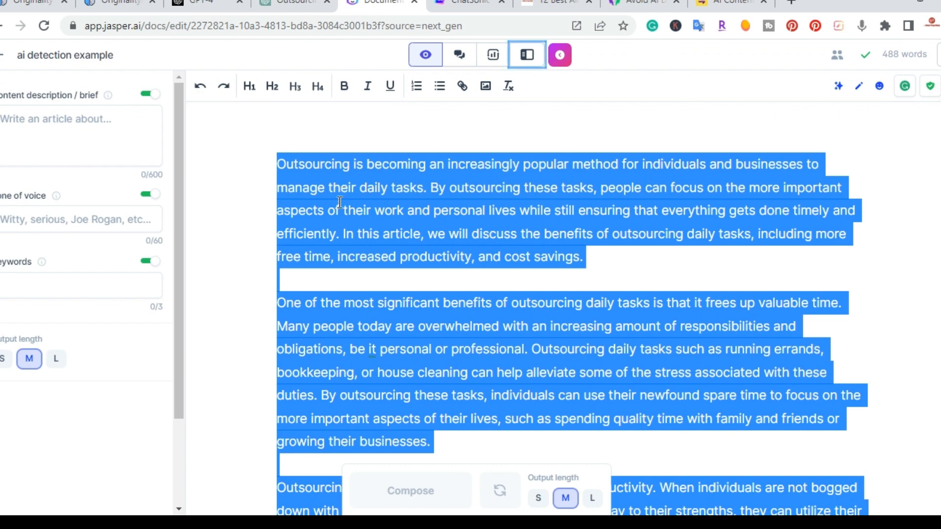
click(637, 4)
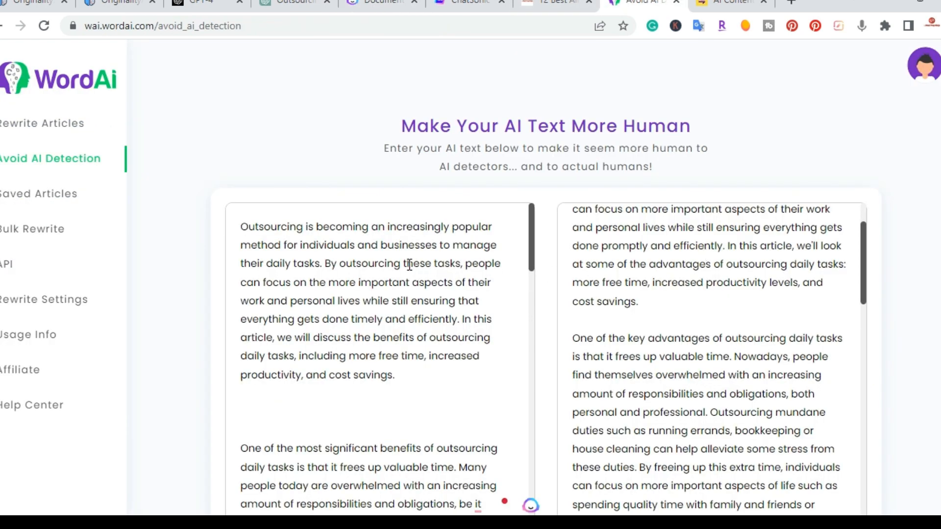
scroll(down, 3)
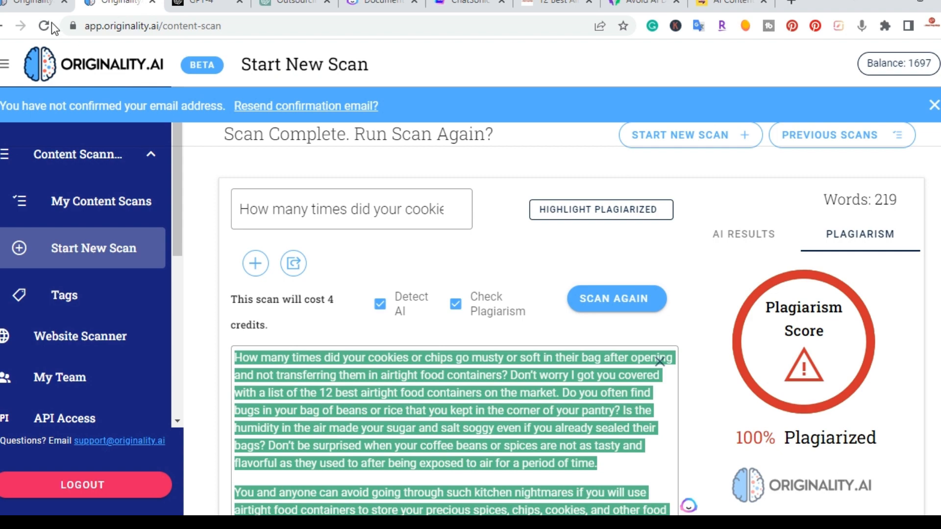
- Review the rewritten 442-word outsourcing scan scoring 0% Original and 100% AI against the WordAI output
click(690, 134)
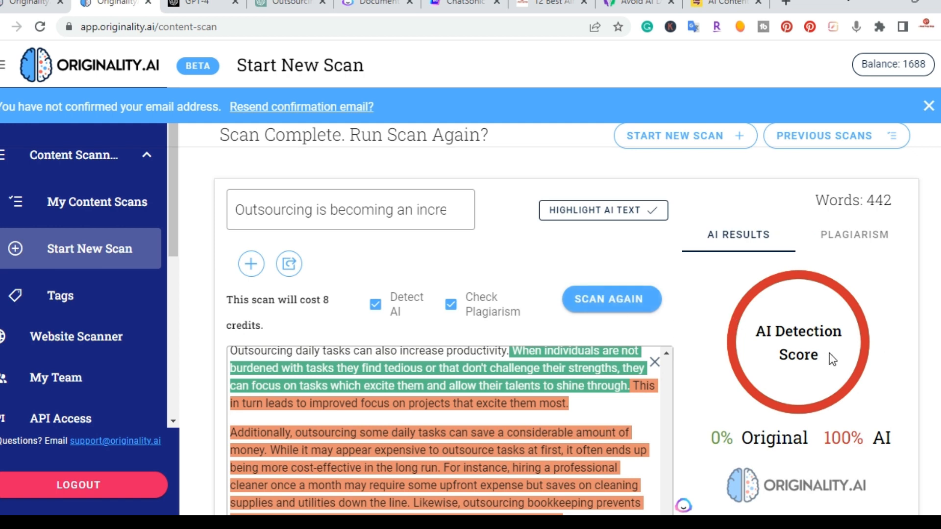
scroll(down, 3)
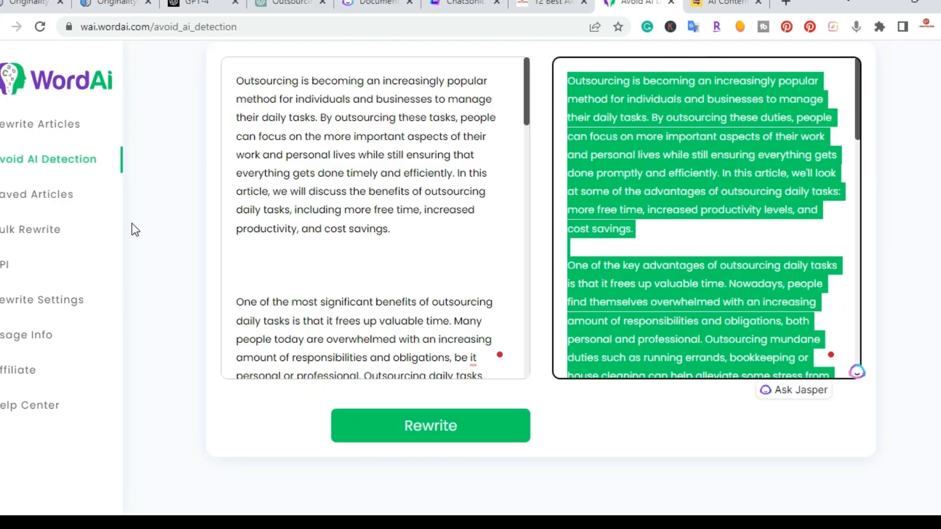
mouse_move(529, 398)
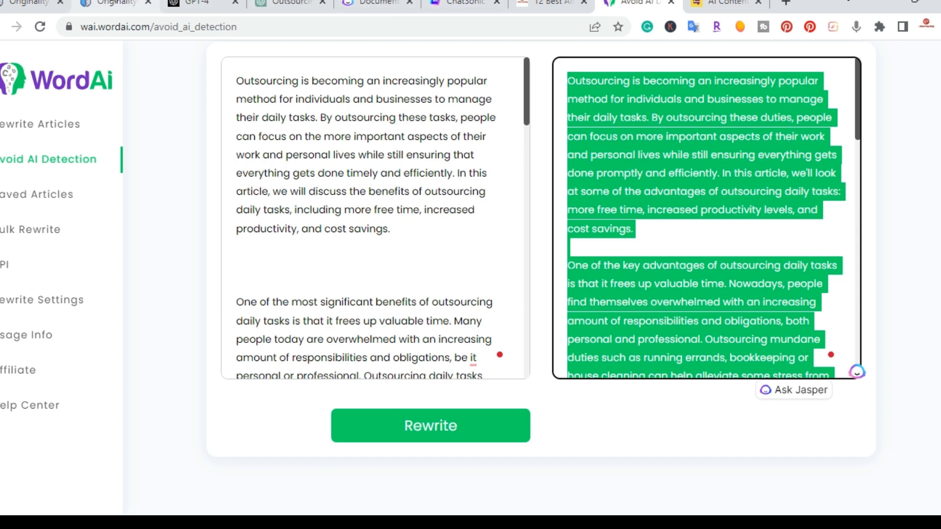
click(113, 4)
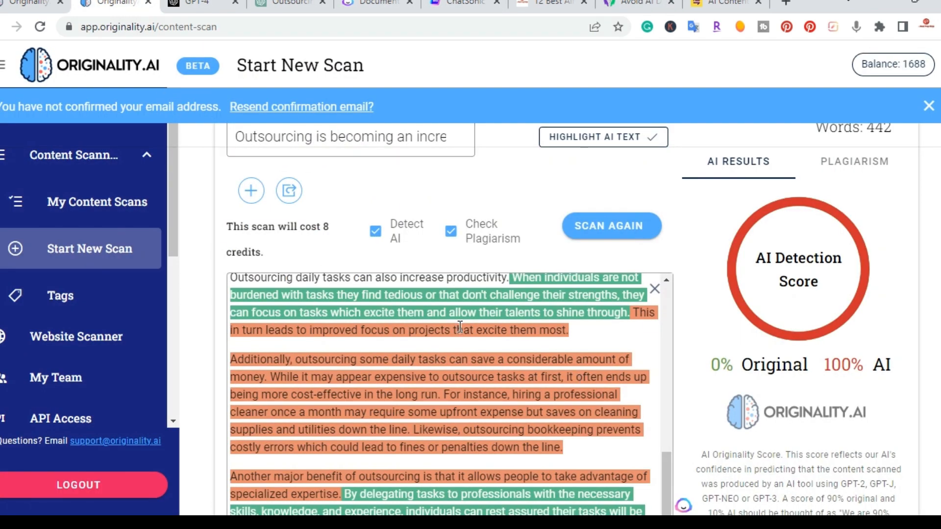
mouse_move(711, 393)
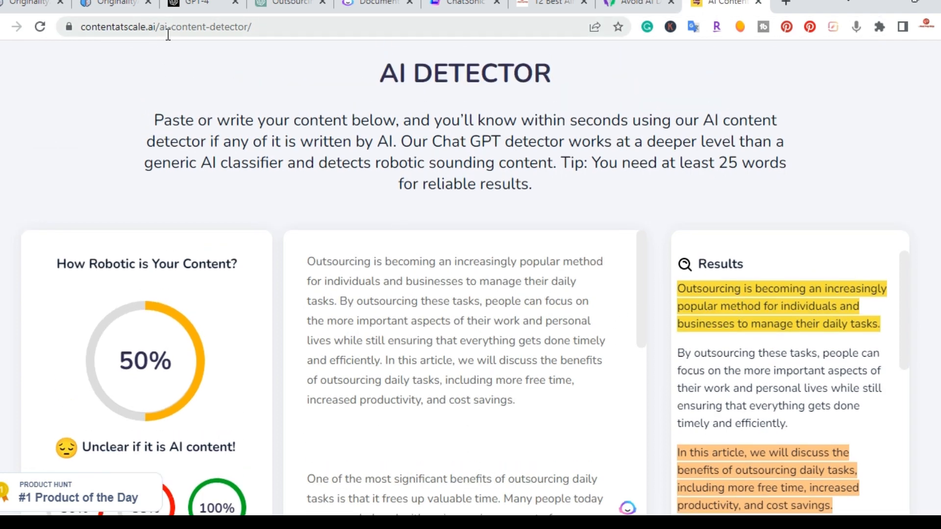
mouse_move(394, 23)
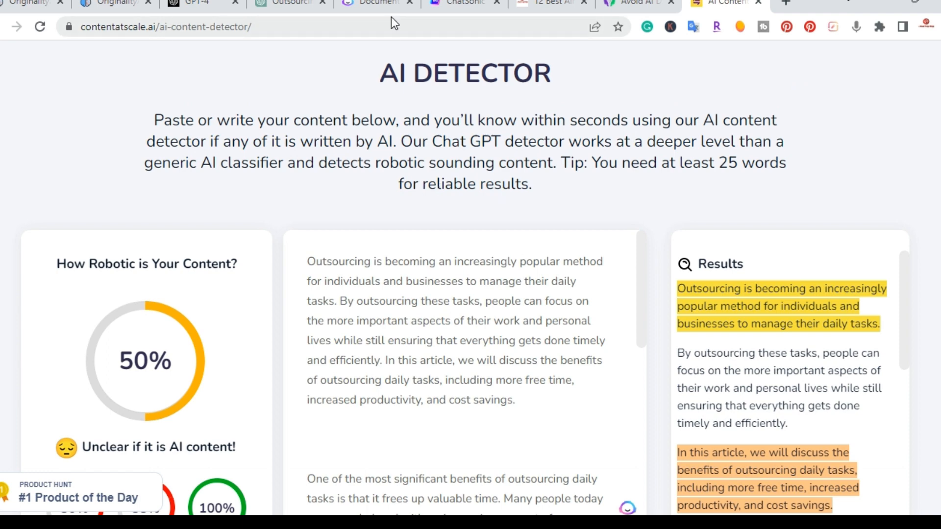
- Compare the Jasper article with Content at Scale's 50% robotic verdict and its 30%, 38% and 100% sub-scores
click(376, 3)
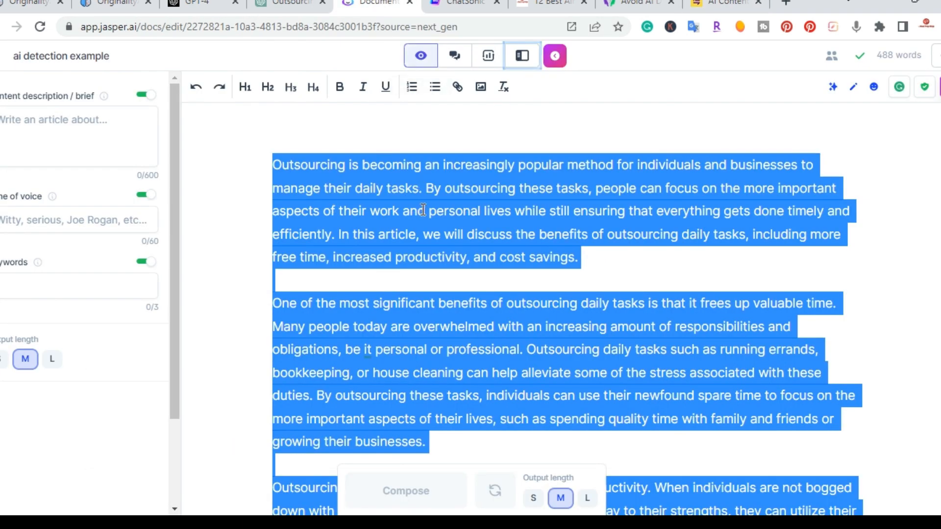
mouse_move(665, 55)
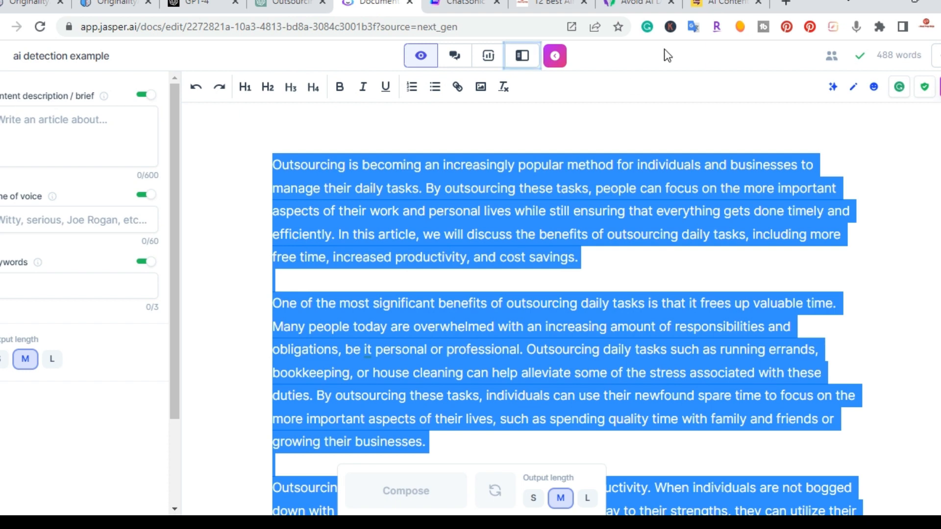
click(723, 2)
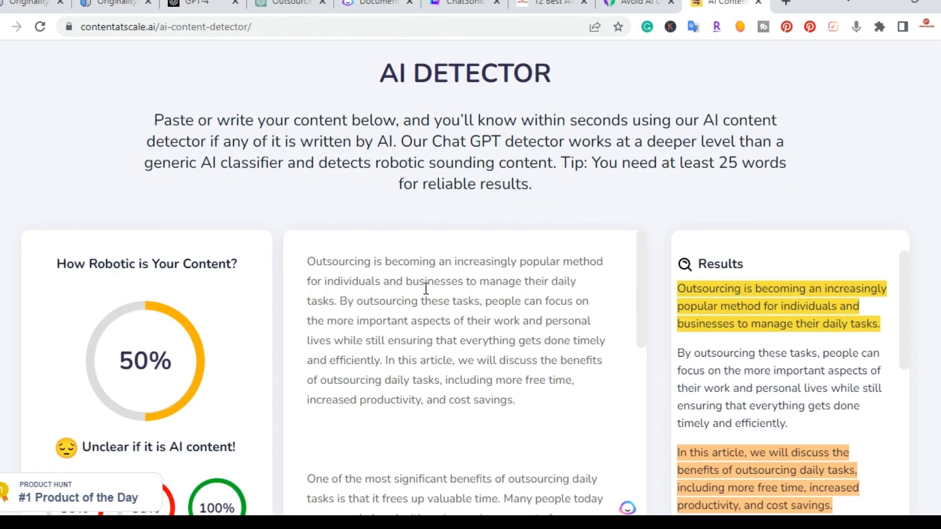
scroll(down, 3)
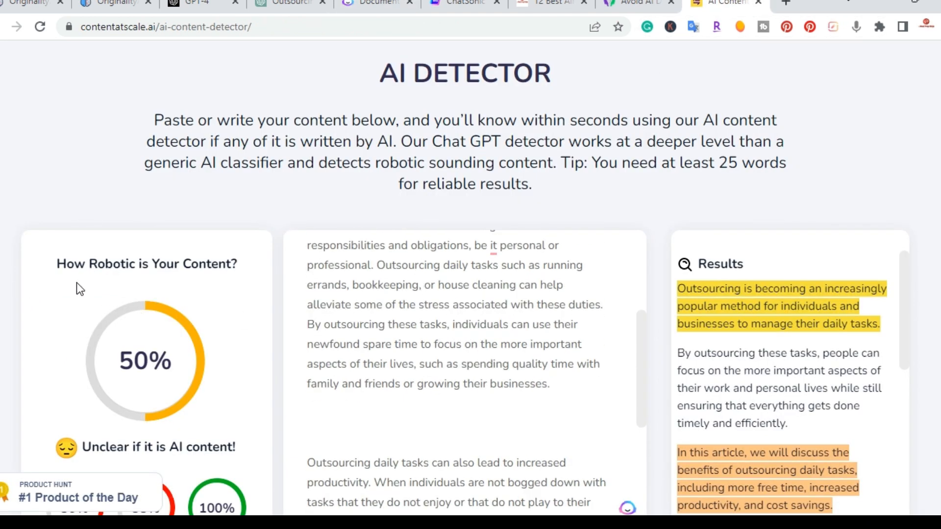
mouse_move(194, 393)
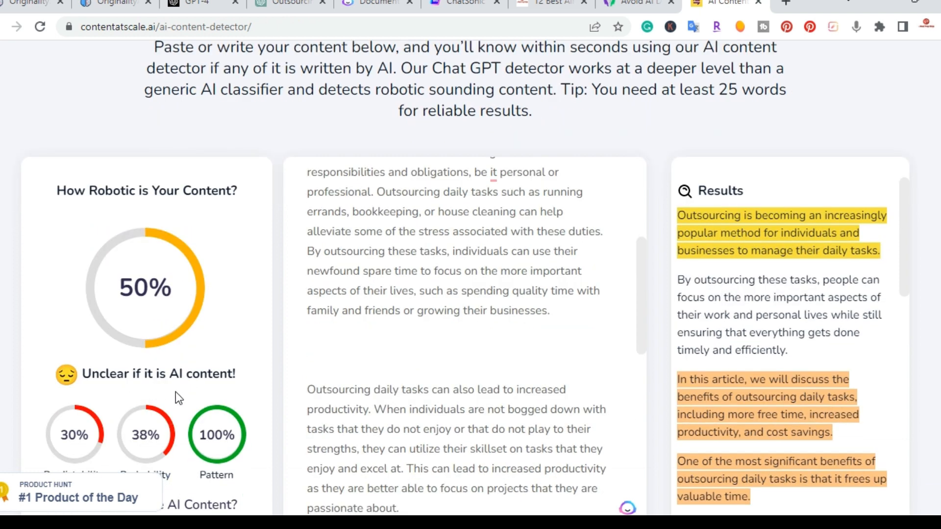
mouse_move(172, 403)
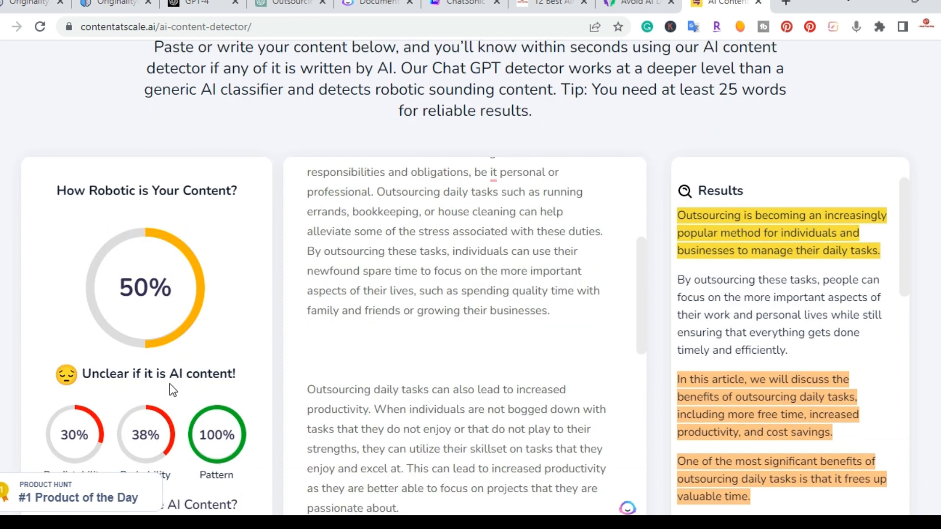
- Return to the Originality.ai scan of the rewrite showing 0% Original, 100% AI with highlighted passages
click(118, 1)
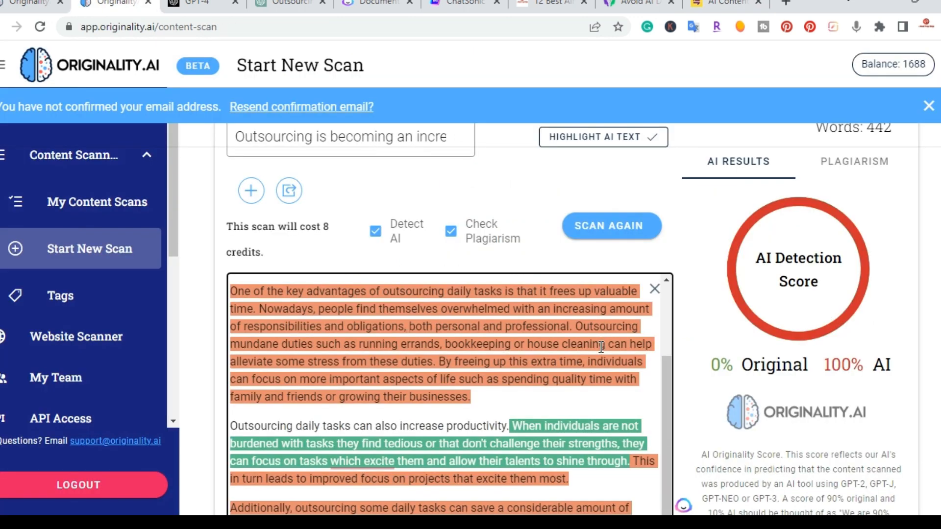
mouse_move(435, 276)
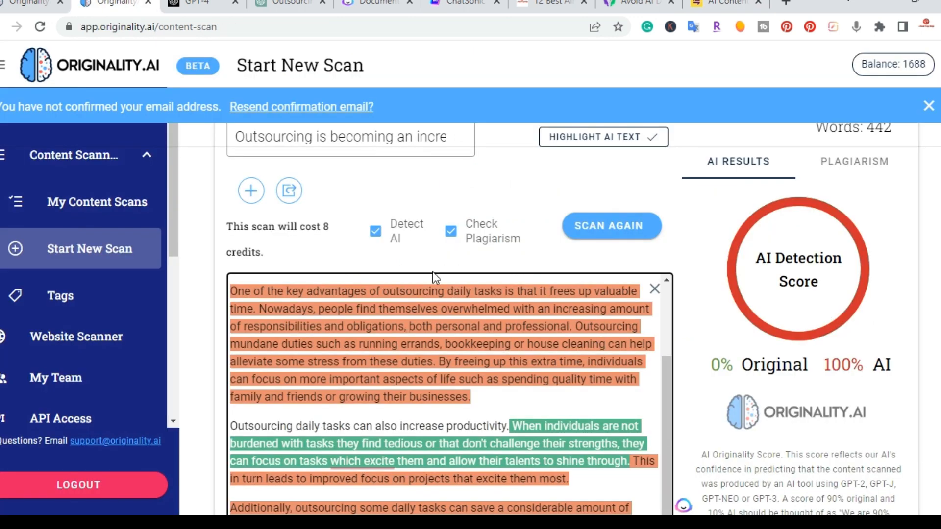
mouse_move(561, 341)
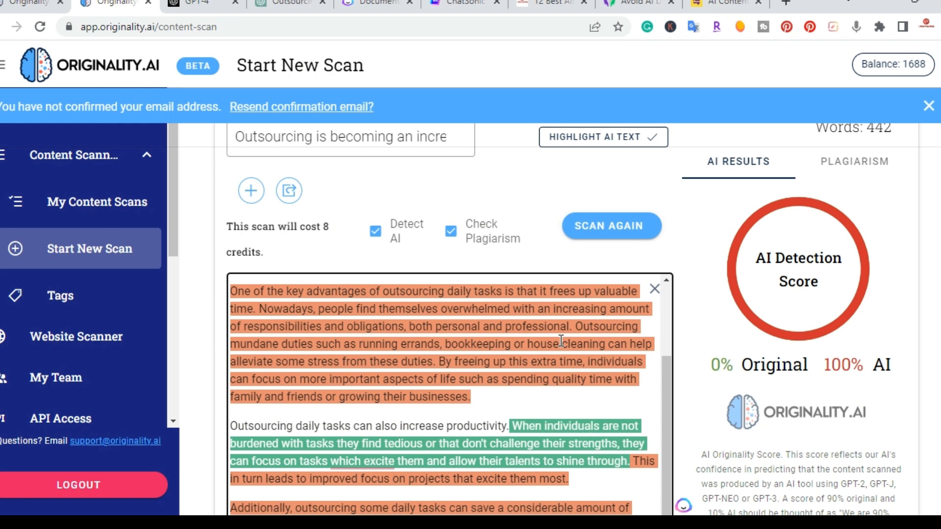